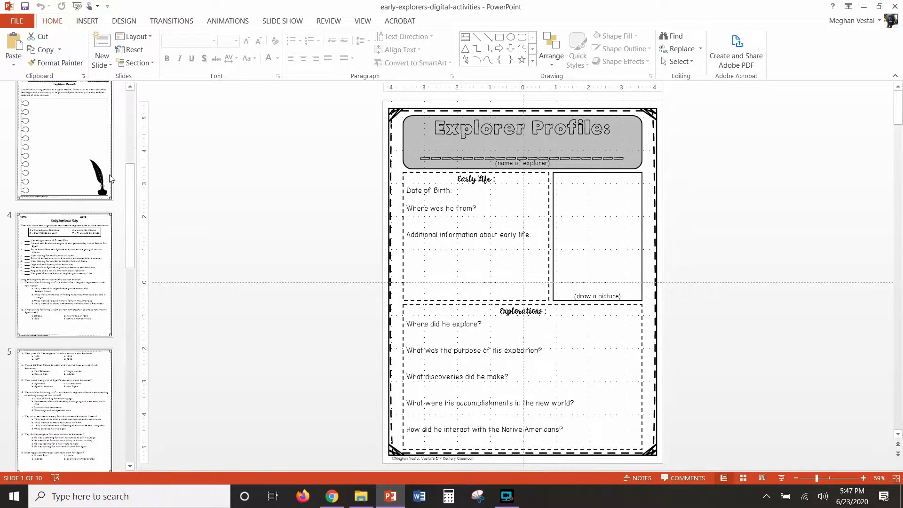
Step: Start a Save As of the deck with the Desktop as the save location
{"action": "scroll", "scroll_direction": "down", "scroll_amount": 3}
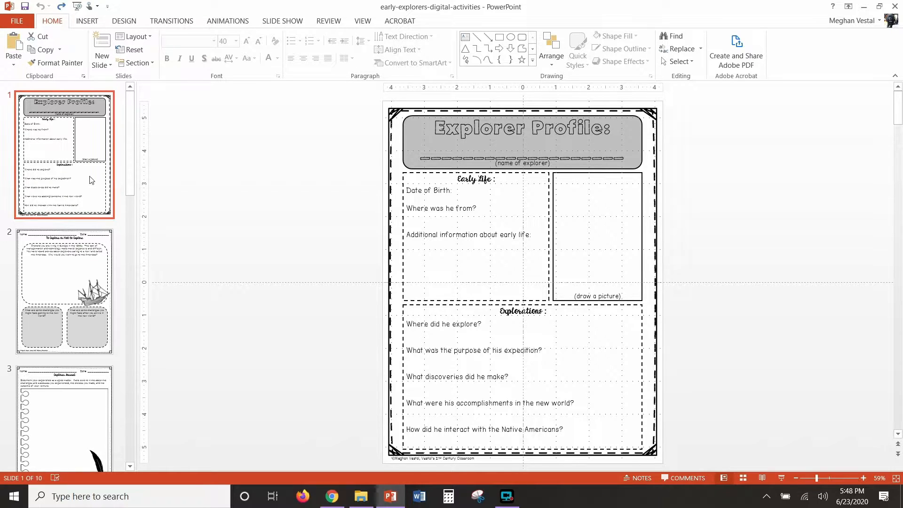
{"action": "left_click", "coordinate": [16, 21]}
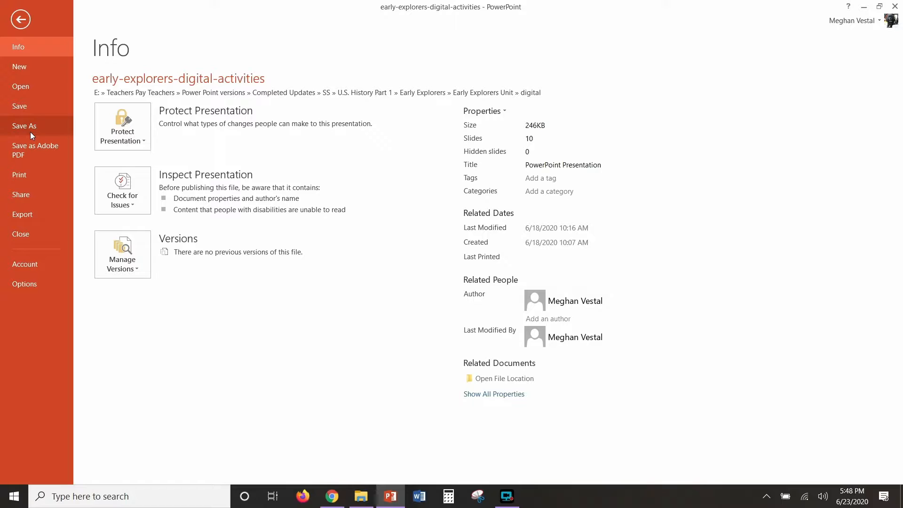
{"action": "left_click", "coordinate": [25, 125]}
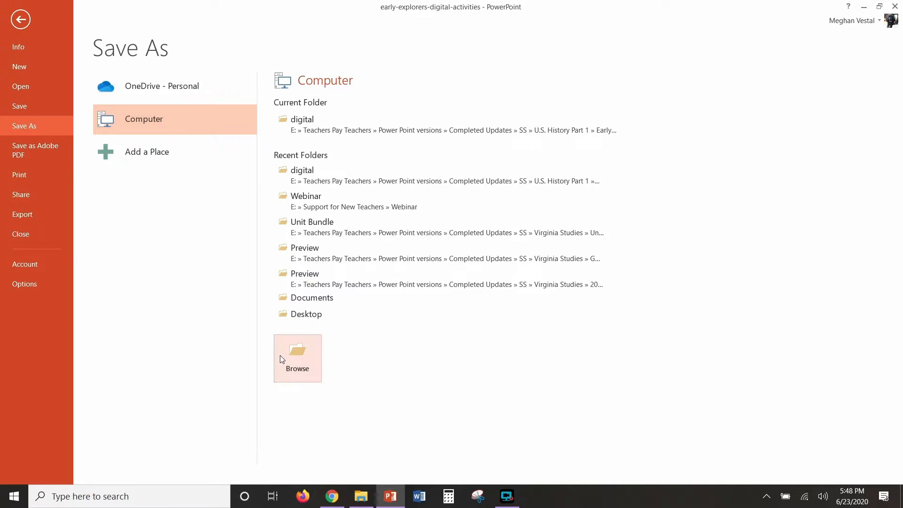
{"action": "mouse_move", "coordinate": [307, 314]}
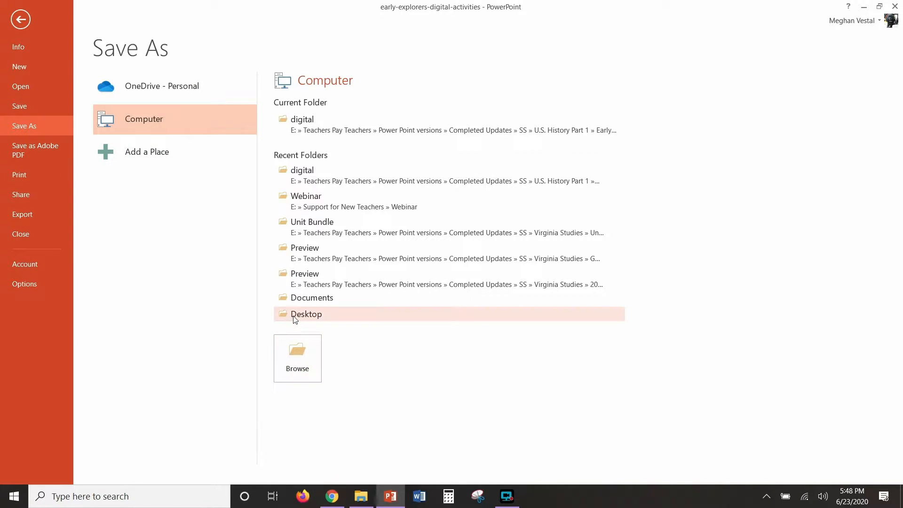
{"action": "double_click", "coordinate": [305, 313]}
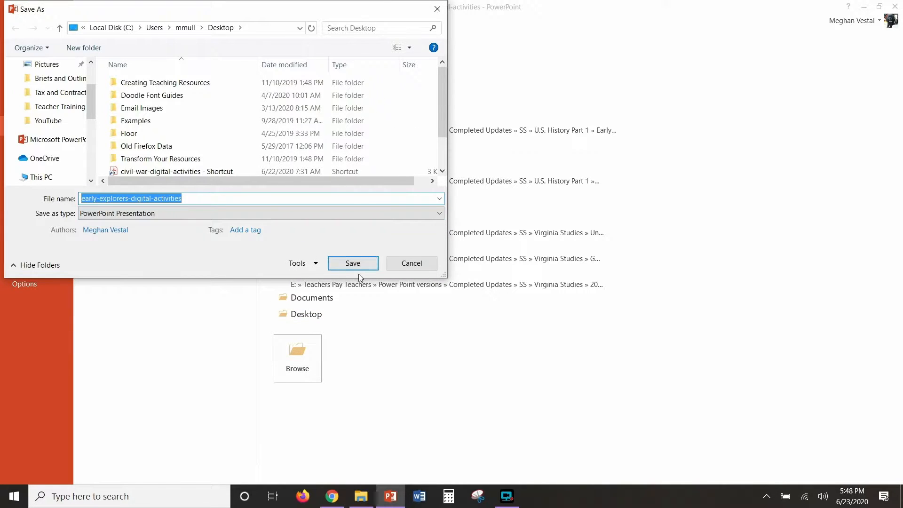
Step: Choose JPEG File Interchange Format as the file type and save
{"action": "left_click", "coordinate": [261, 214]}
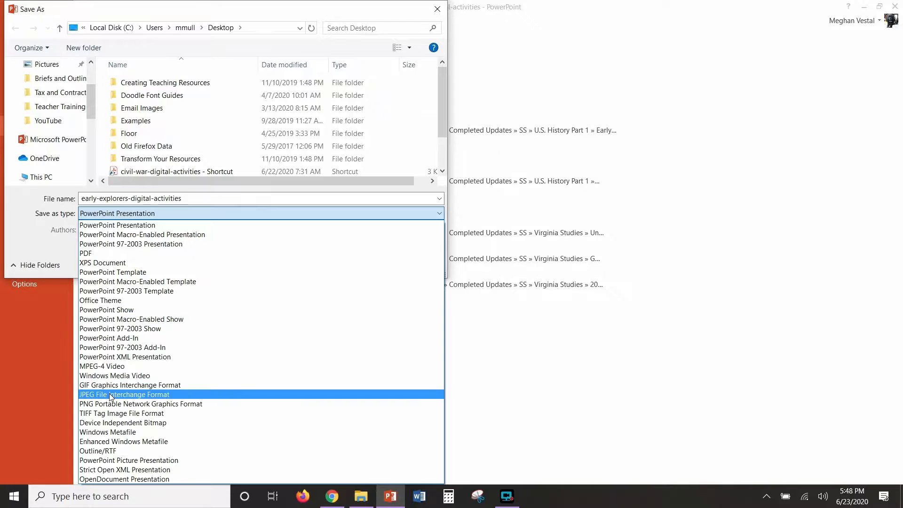
{"action": "left_click", "coordinate": [124, 394]}
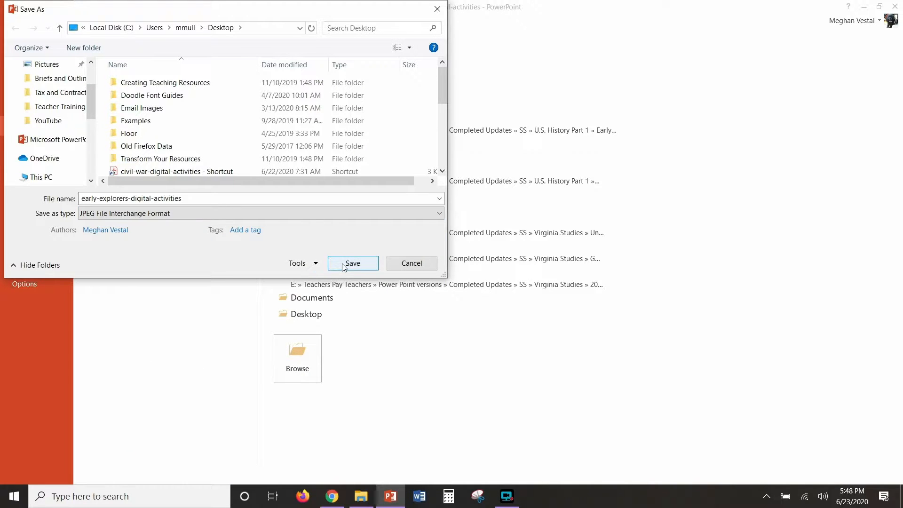
{"action": "left_click", "coordinate": [352, 263]}
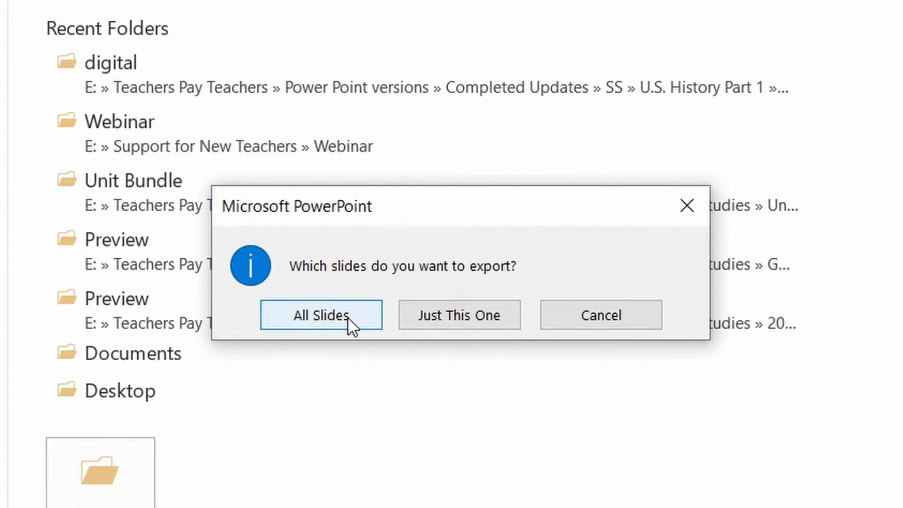
Step: Export all ten slides as separate JPEGs and dismiss the confirmation message
{"action": "left_click", "coordinate": [321, 315]}
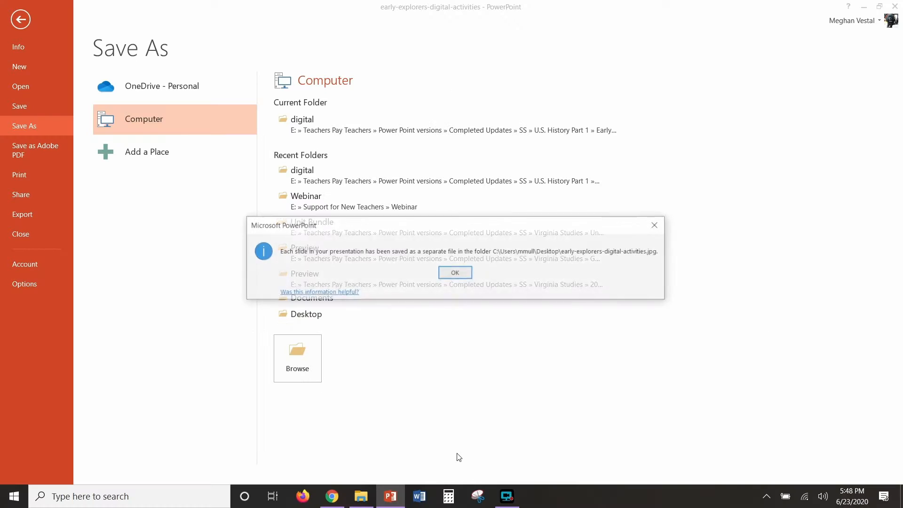
{"action": "left_click", "coordinate": [454, 272]}
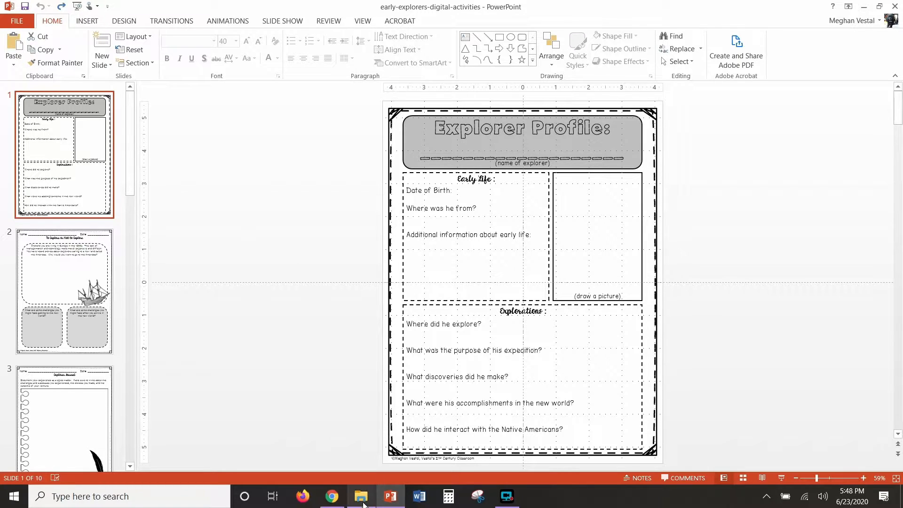
{"action": "left_click", "coordinate": [331, 495]}
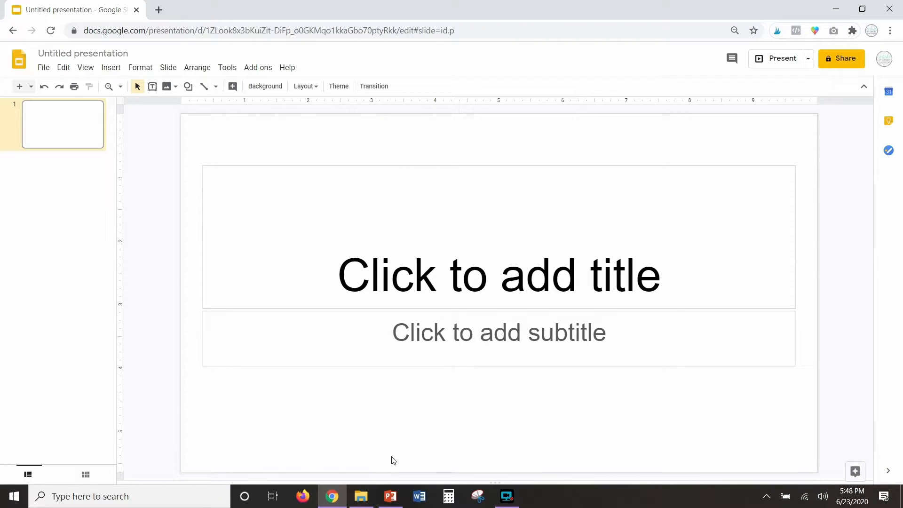
{"action": "mouse_move", "coordinate": [230, 158]}
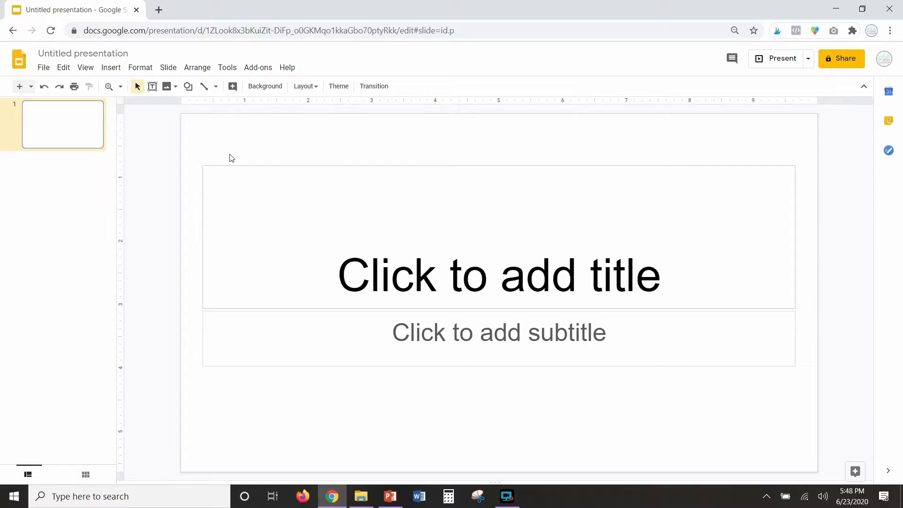
Step: Set the page setup to a custom 8.5 × 11 inch portrait size and apply it
{"action": "left_click", "coordinate": [44, 68]}
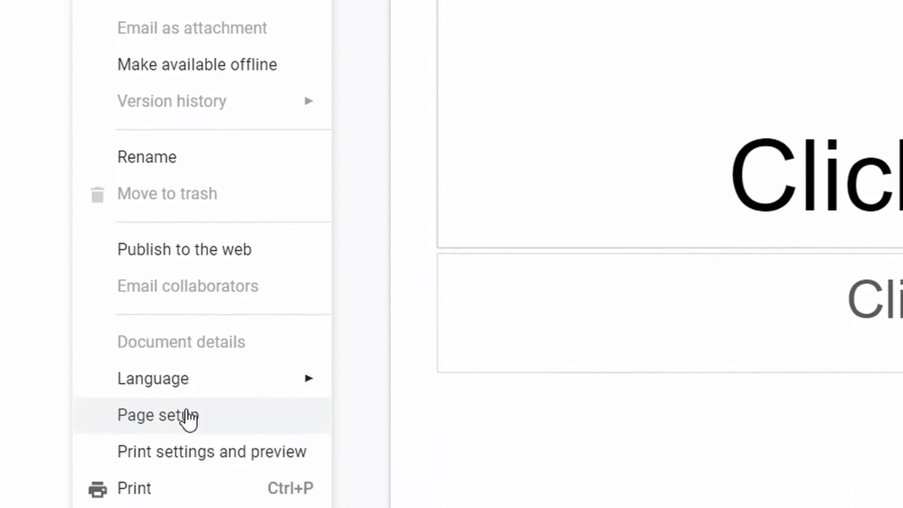
{"action": "left_click", "coordinate": [158, 414]}
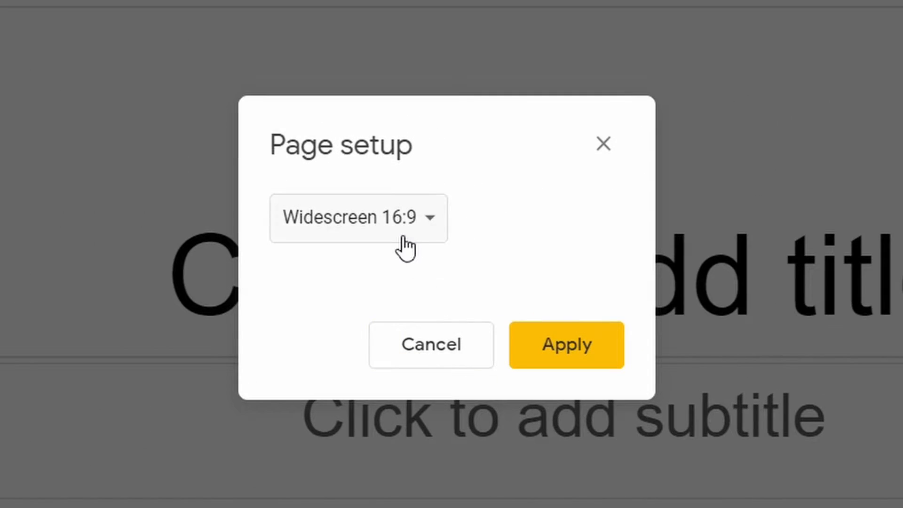
{"action": "left_click", "coordinate": [358, 217]}
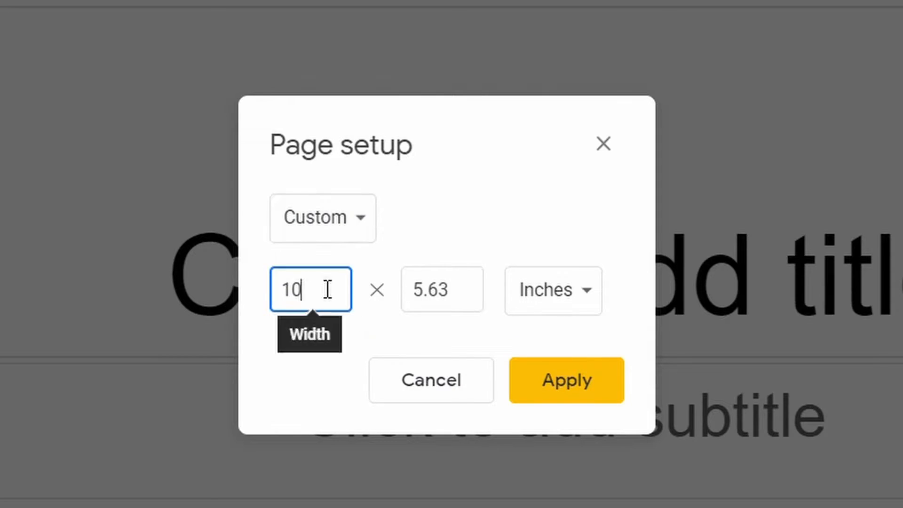
{"action": "type", "text": "8.5"}
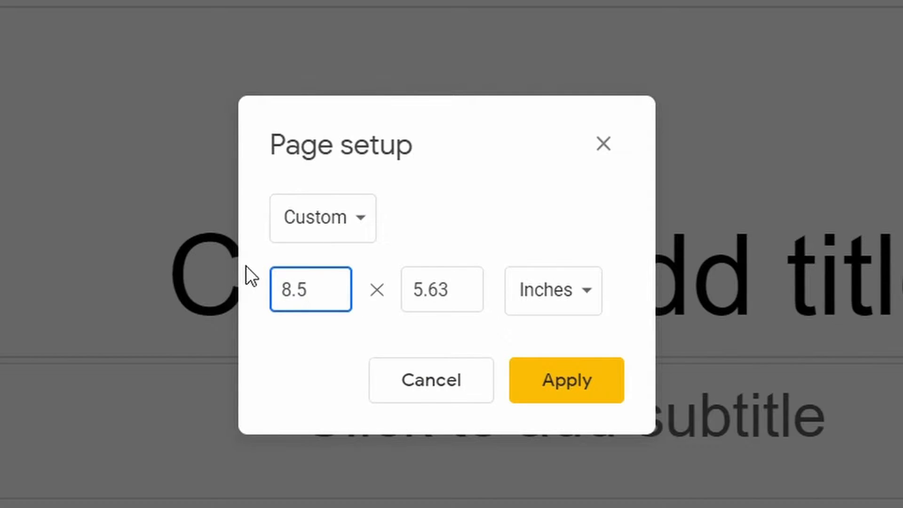
{"action": "type", "text": "11"}
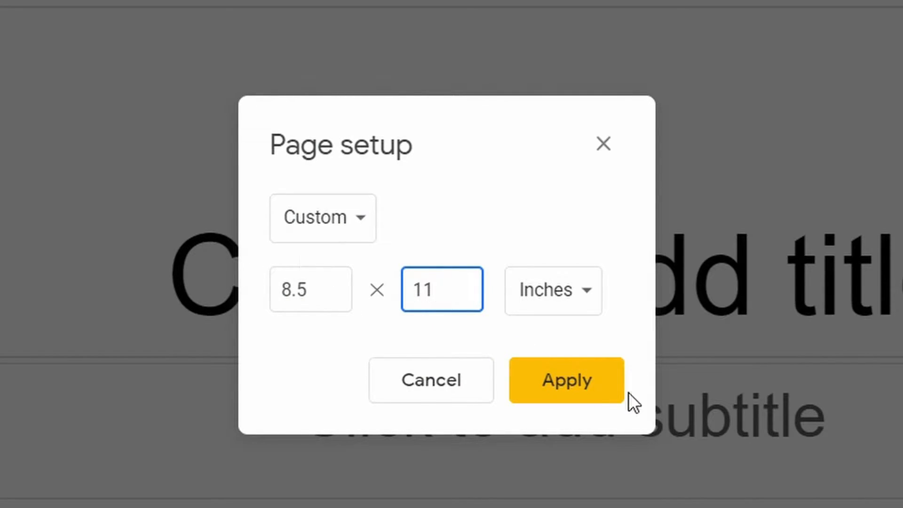
{"action": "left_click", "coordinate": [566, 380]}
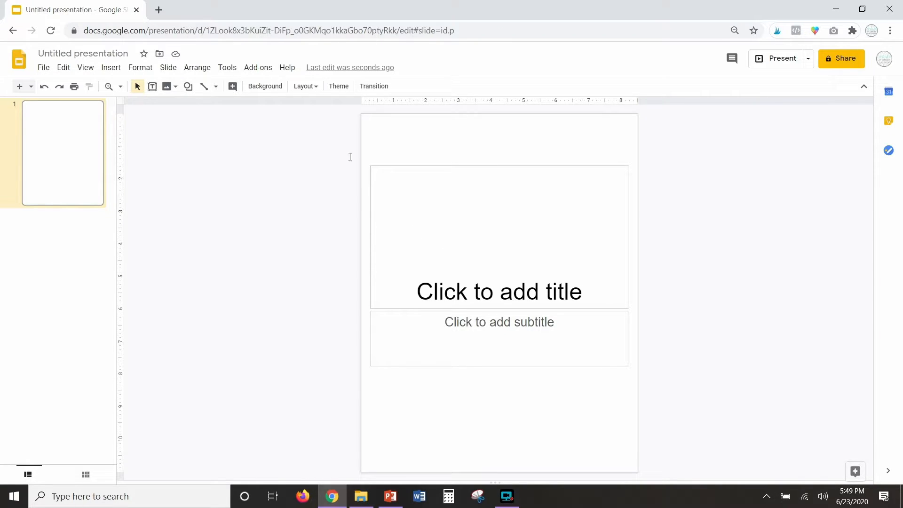
Step: Search the G Suite Marketplace for the Slides Toolbox add-on
{"action": "left_click", "coordinate": [258, 68]}
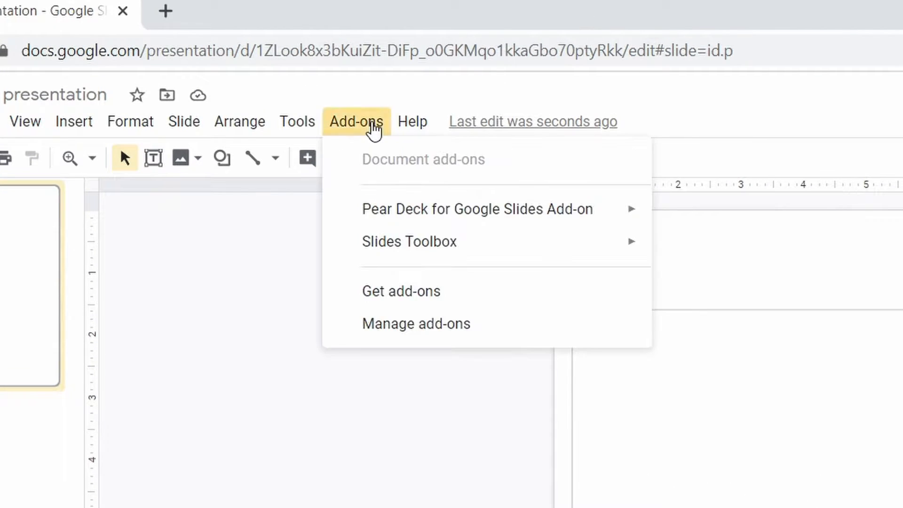
{"action": "mouse_move", "coordinate": [376, 169]}
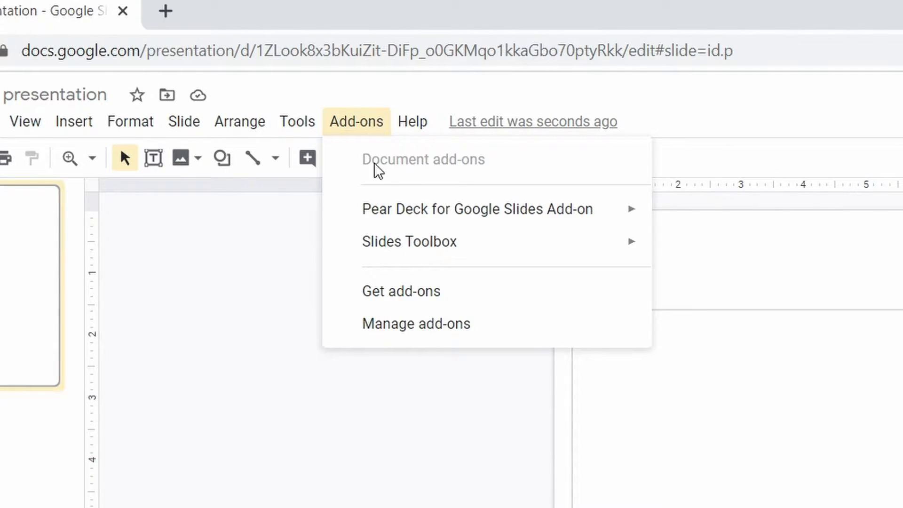
{"action": "left_click", "coordinate": [400, 290]}
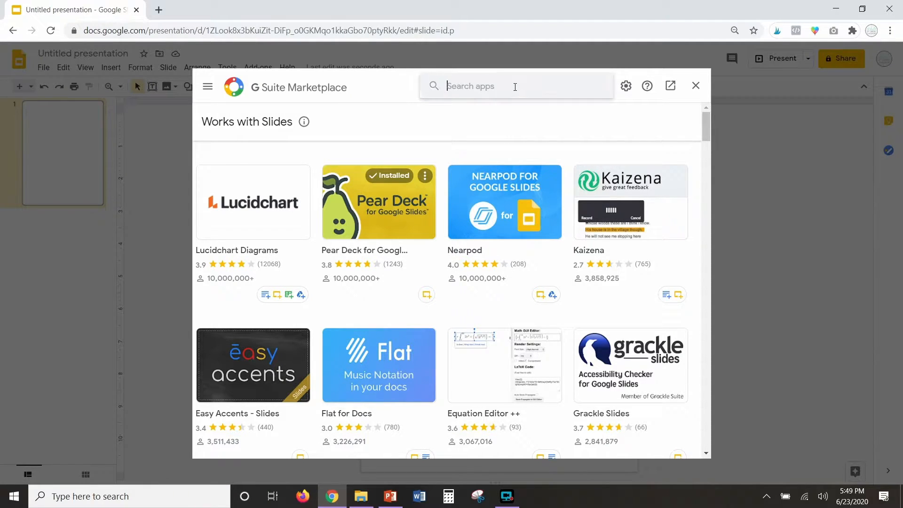
{"action": "type", "text": "s"}
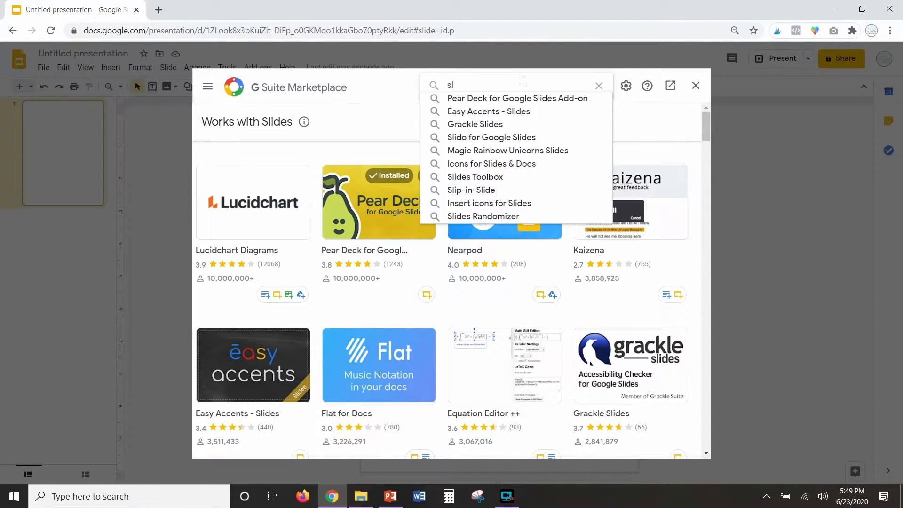
{"action": "type", "text": "lides too"}
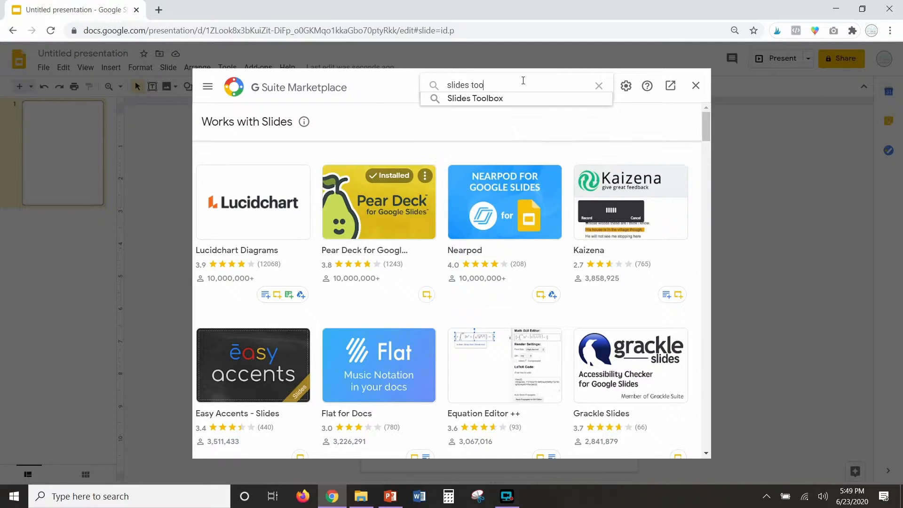
{"action": "left_click", "coordinate": [474, 98]}
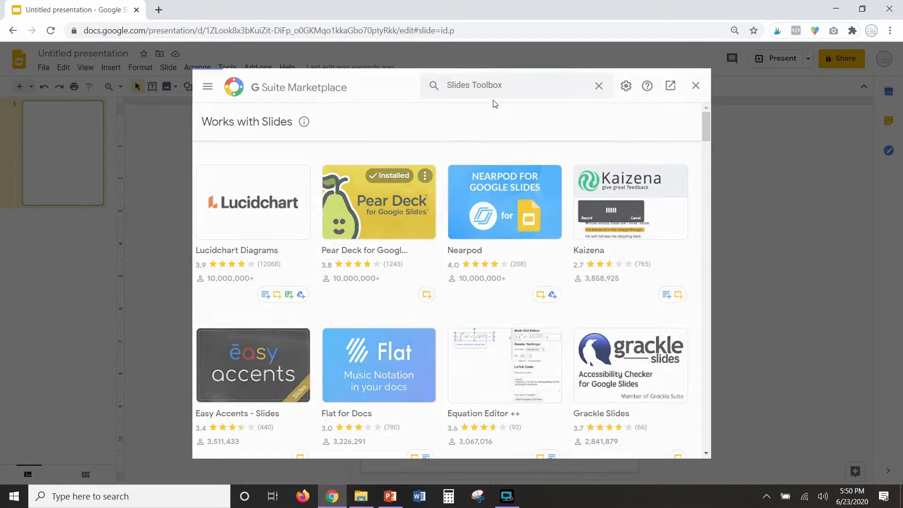
{"action": "key", "text": "Enter"}
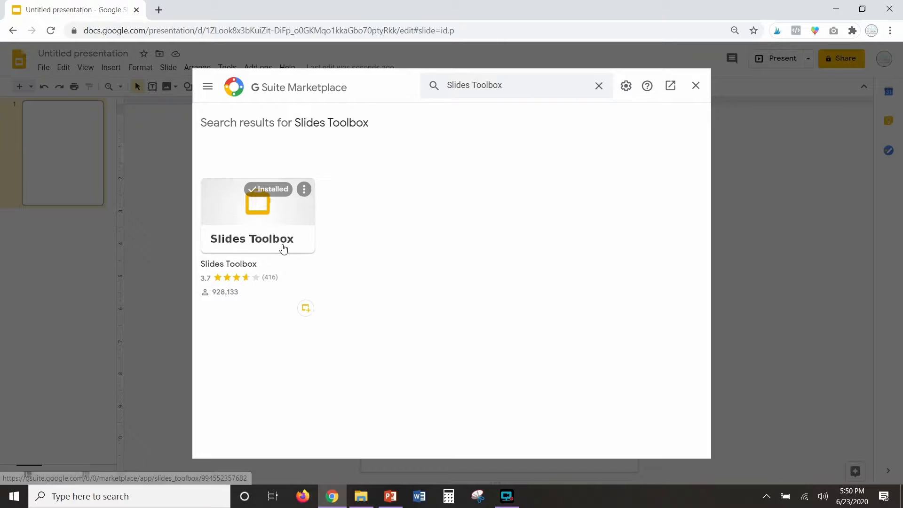
Step: Browse the Slides Toolbox preview images and close the Marketplace window
{"action": "left_click", "coordinate": [258, 238]}
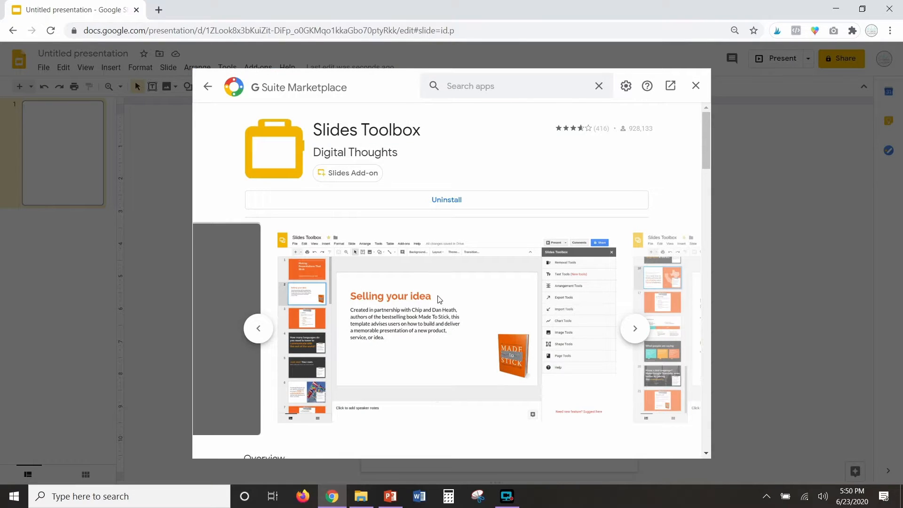
{"action": "left_click", "coordinate": [258, 328]}
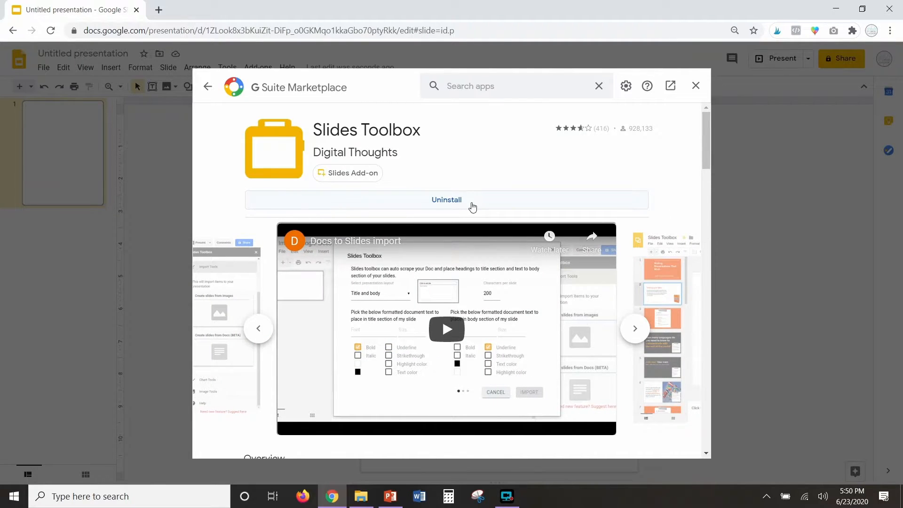
{"action": "mouse_move", "coordinate": [506, 203]}
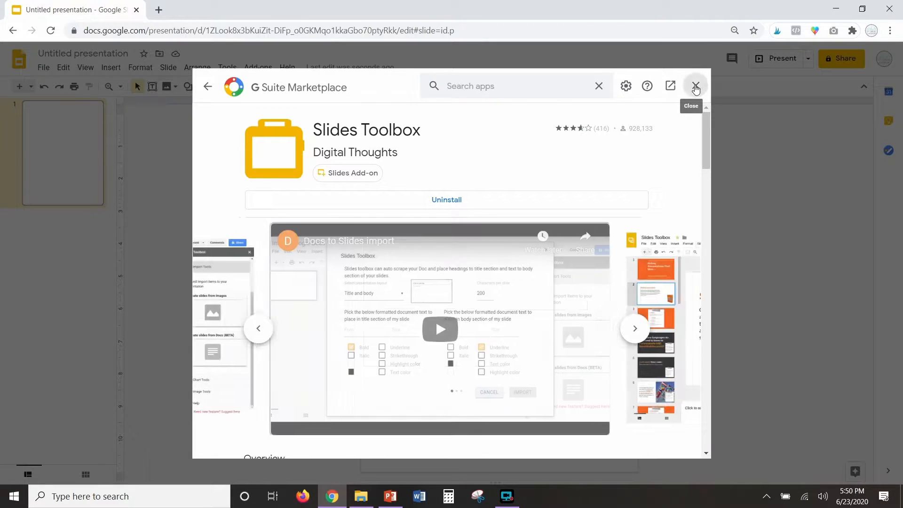
{"action": "left_click", "coordinate": [695, 85]}
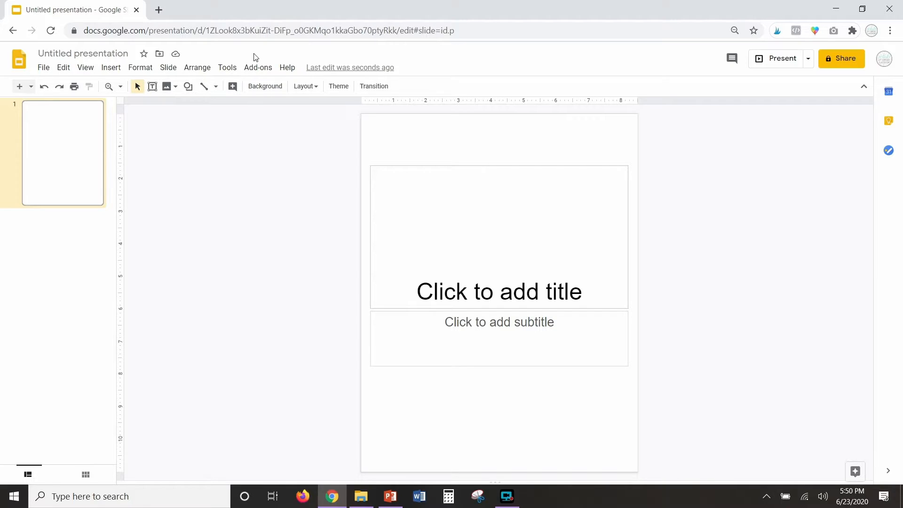
Step: Launch the Slides Toolbox add-on panel from the Add-ons menu
{"action": "left_click", "coordinate": [258, 68]}
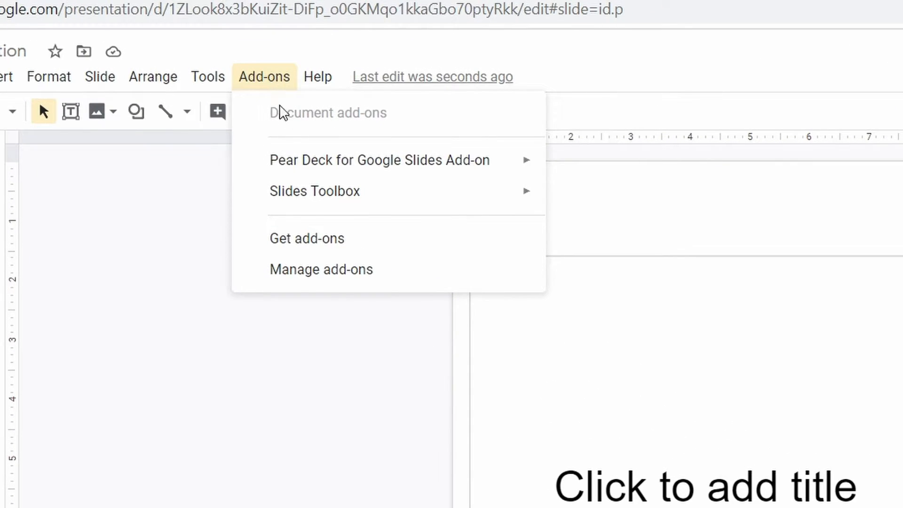
{"action": "mouse_move", "coordinate": [315, 191]}
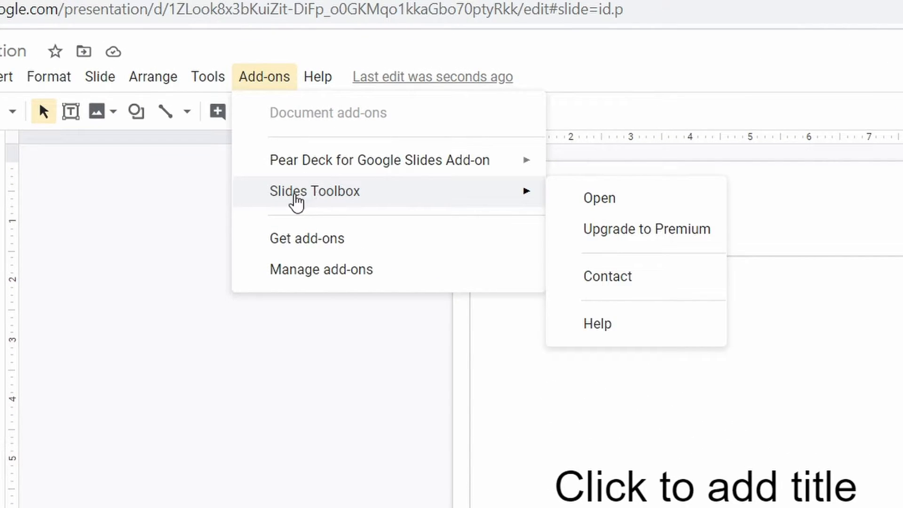
{"action": "mouse_move", "coordinate": [408, 200]}
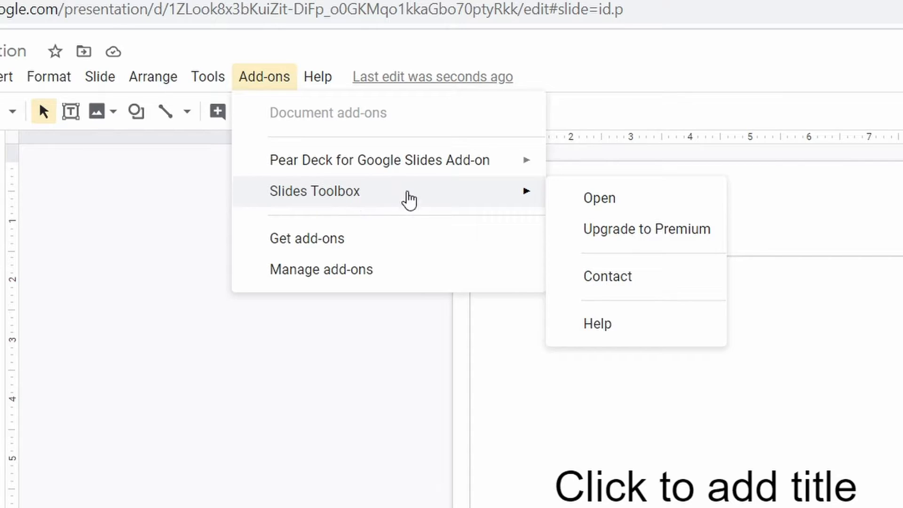
{"action": "mouse_move", "coordinate": [599, 198]}
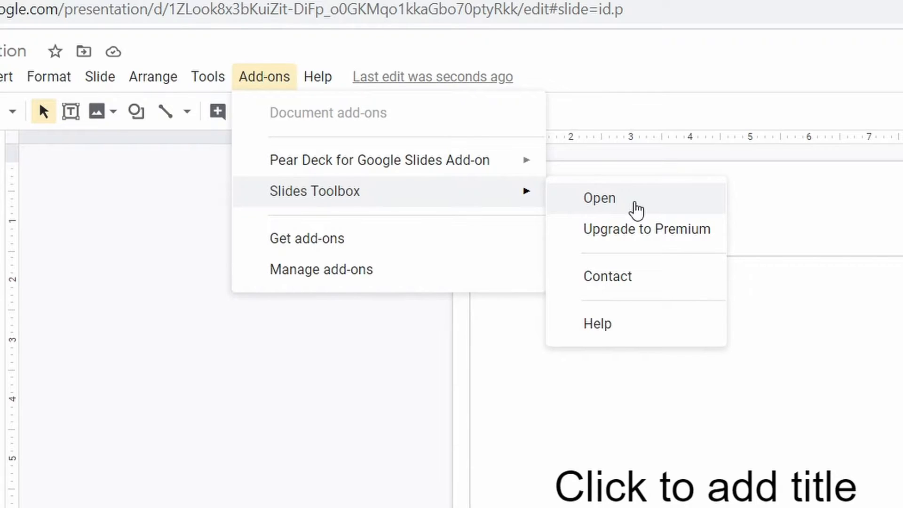
{"action": "left_click", "coordinate": [599, 197]}
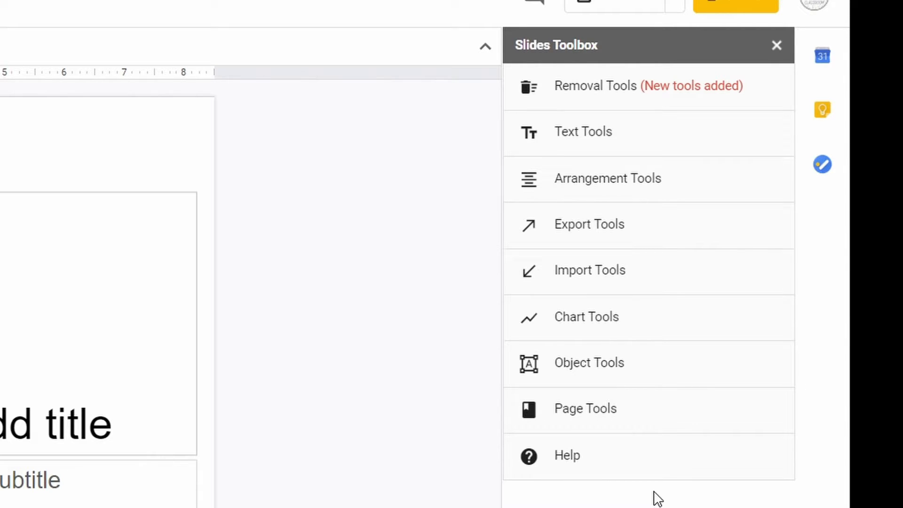
{"action": "mouse_move", "coordinate": [610, 279]}
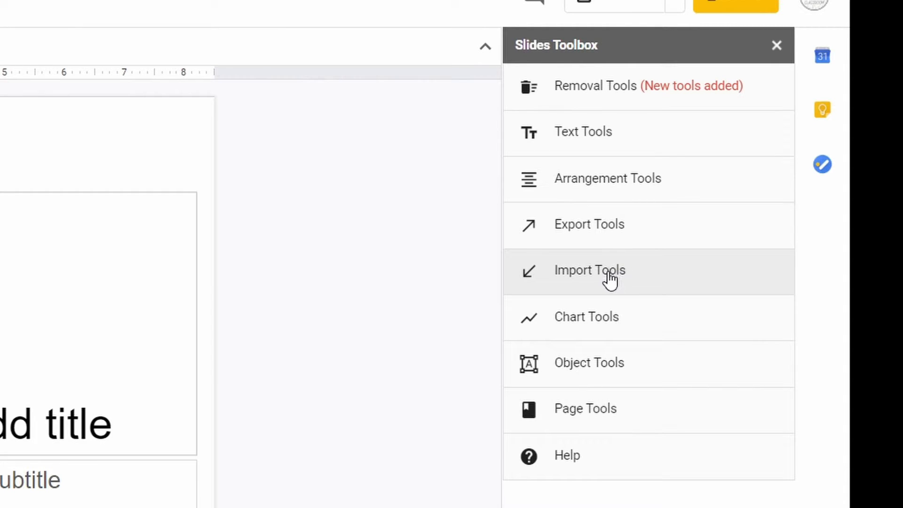
Step: Show the Import Tools and reach Create slides from images
{"action": "left_click", "coordinate": [589, 269]}
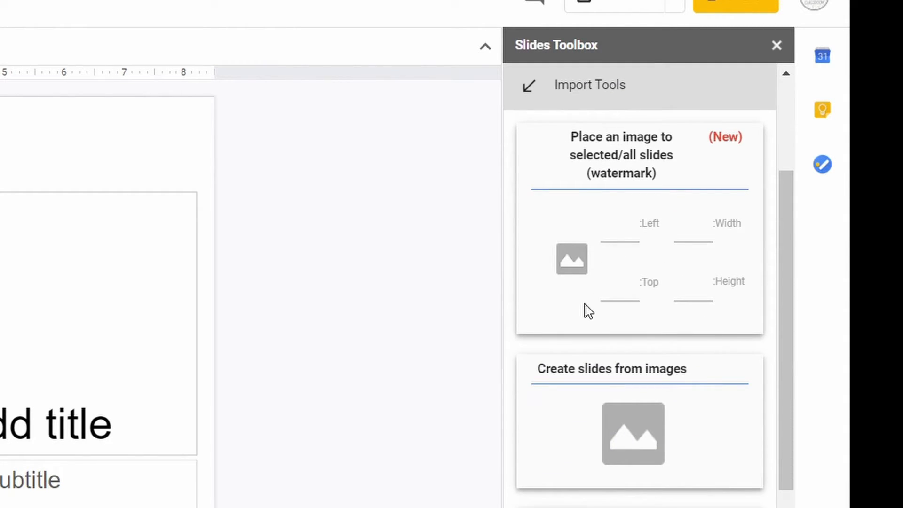
{"action": "scroll", "scroll_direction": "down", "scroll_amount": 3}
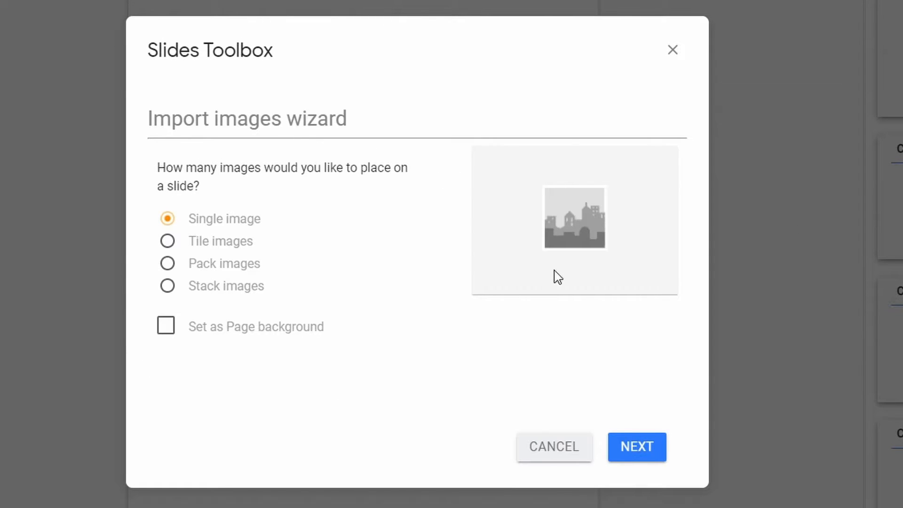
{"action": "mouse_move", "coordinate": [328, 244]}
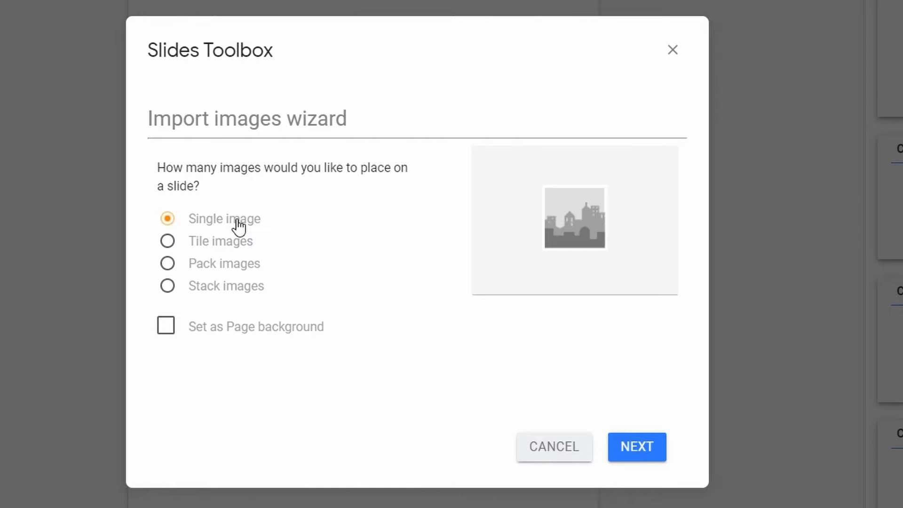
Step: Keep single image per slide, set it as page background, and continue to image picking
{"action": "left_click", "coordinate": [166, 326]}
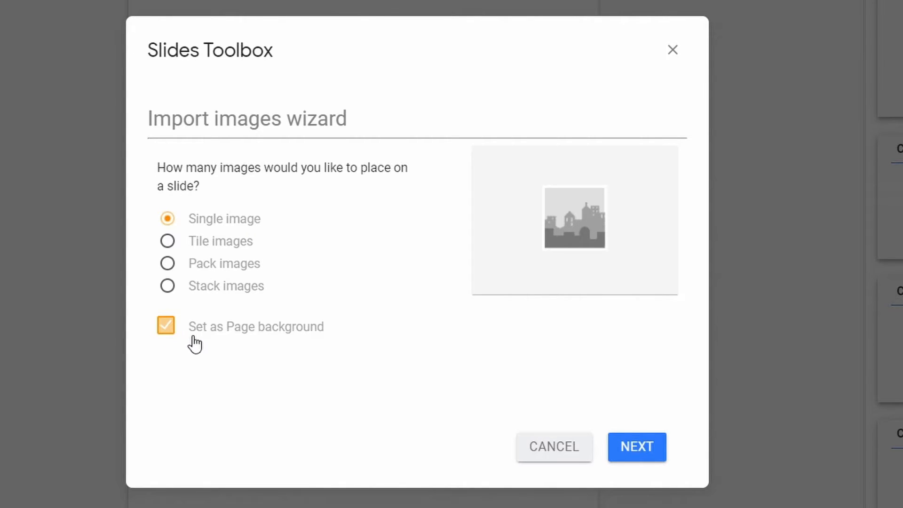
{"action": "mouse_move", "coordinate": [325, 351]}
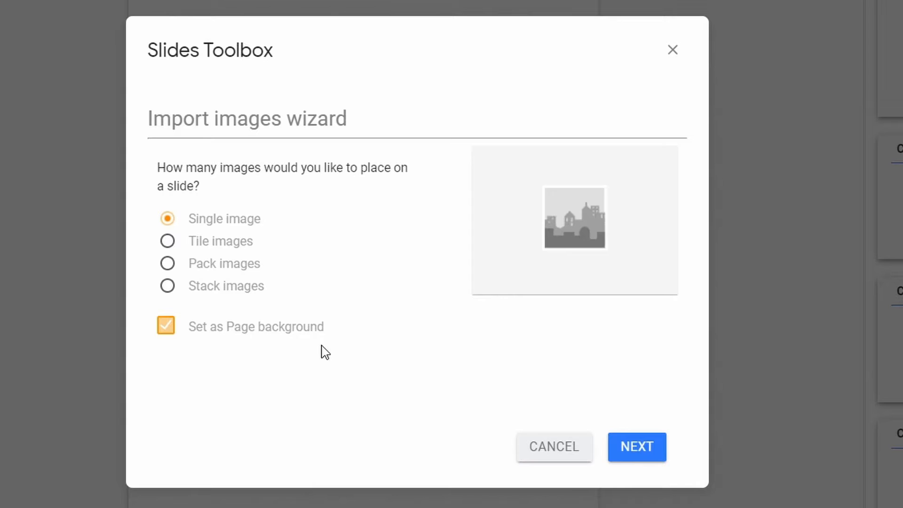
{"action": "left_click", "coordinate": [636, 446]}
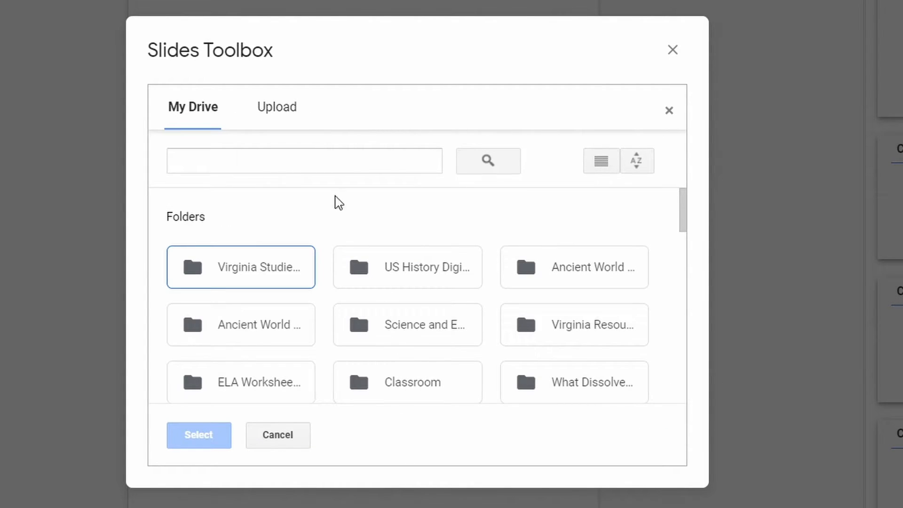
Step: Upload Slide1 to Slide10 from the early-explorers-digital-activities folder on the computer
{"action": "left_click", "coordinate": [276, 108]}
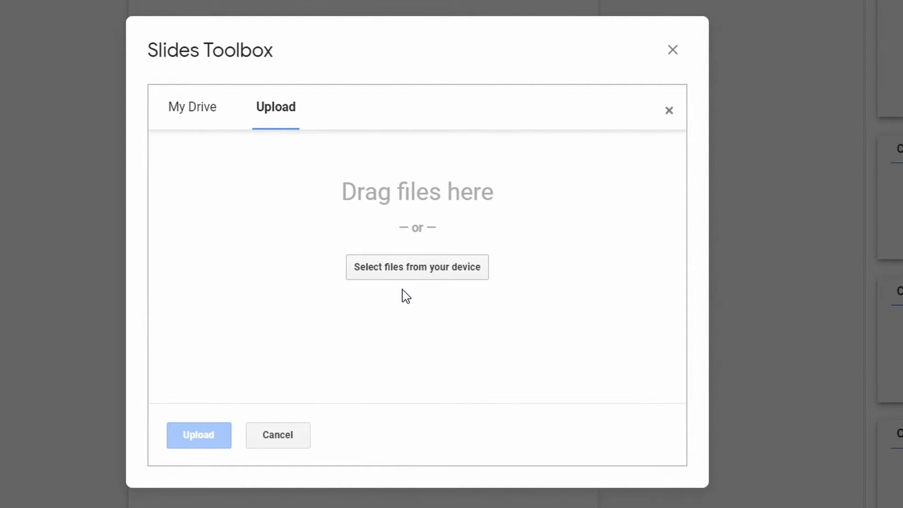
{"action": "left_click", "coordinate": [417, 266]}
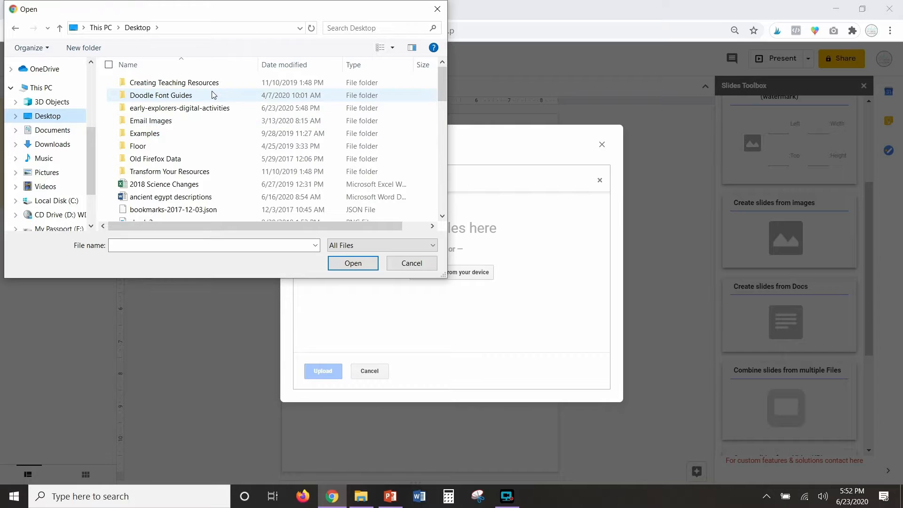
{"action": "double_click", "coordinate": [179, 107]}
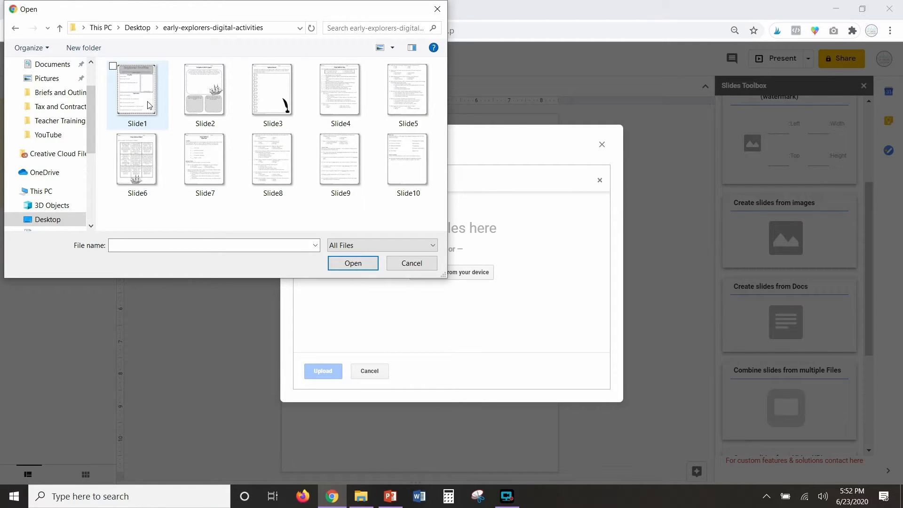
{"action": "left_click", "coordinate": [136, 89]}
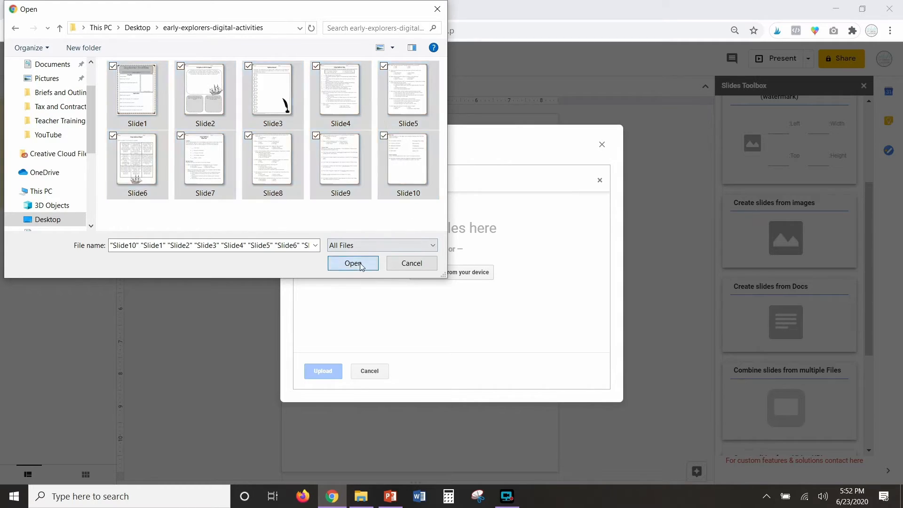
{"action": "left_click", "coordinate": [352, 263]}
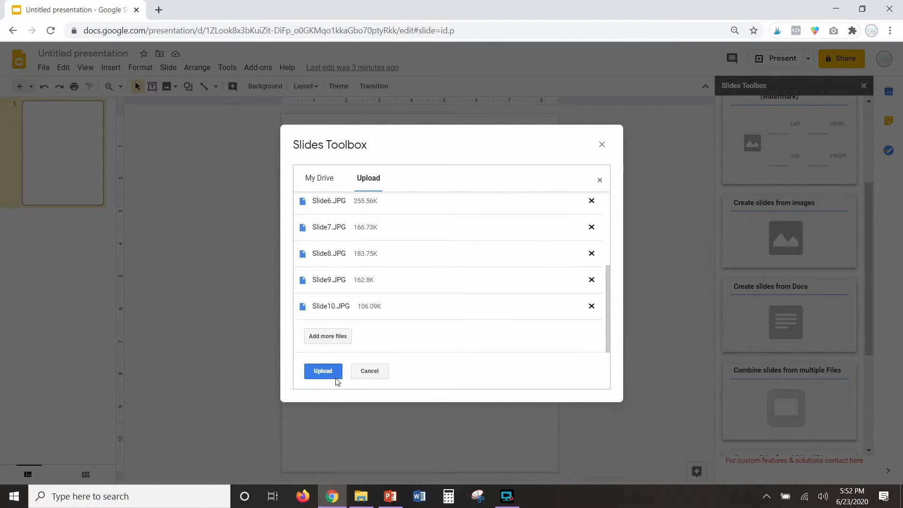
{"action": "left_click", "coordinate": [323, 370]}
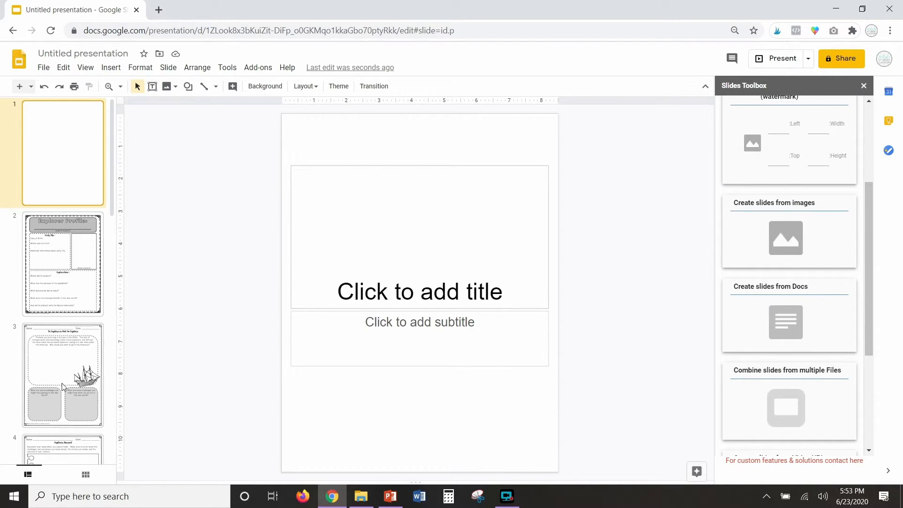
{"action": "mouse_move", "coordinate": [74, 159]}
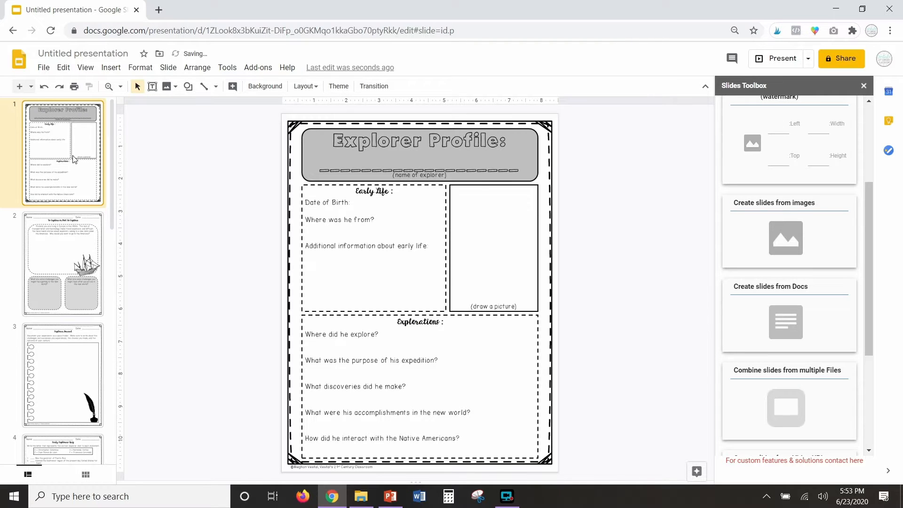
Step: Scroll the slide list so the Explorer Profile worksheet leads the imported deck
{"action": "scroll", "scroll_direction": "down", "scroll_amount": 3}
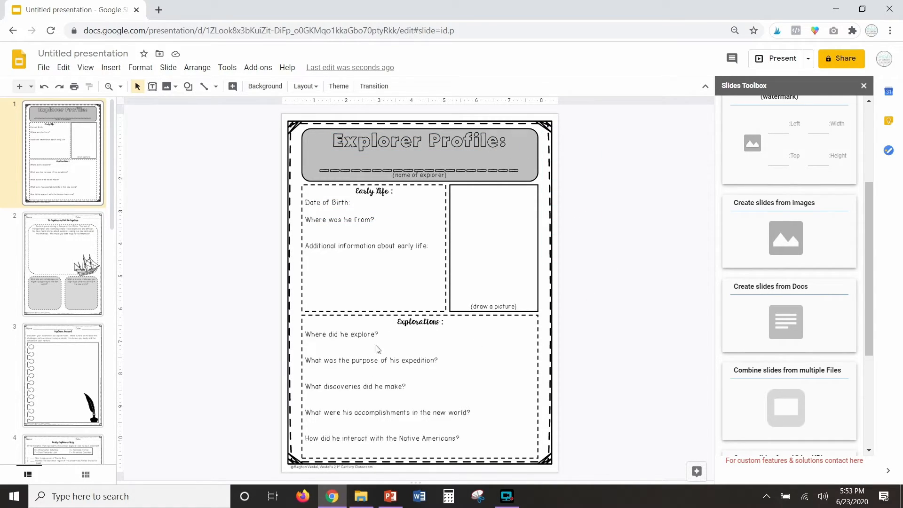
{"action": "mouse_move", "coordinate": [469, 429]}
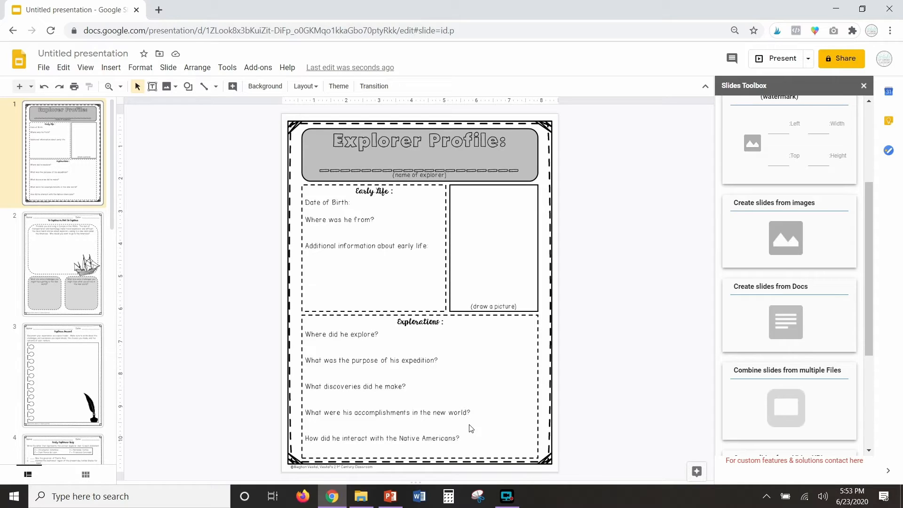
{"action": "mouse_move", "coordinate": [455, 406]}
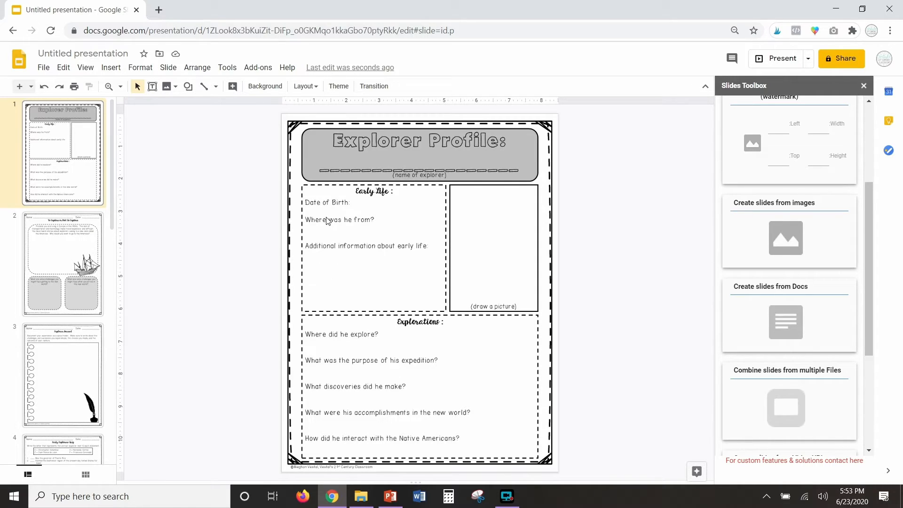
{"action": "mouse_move", "coordinate": [426, 288]}
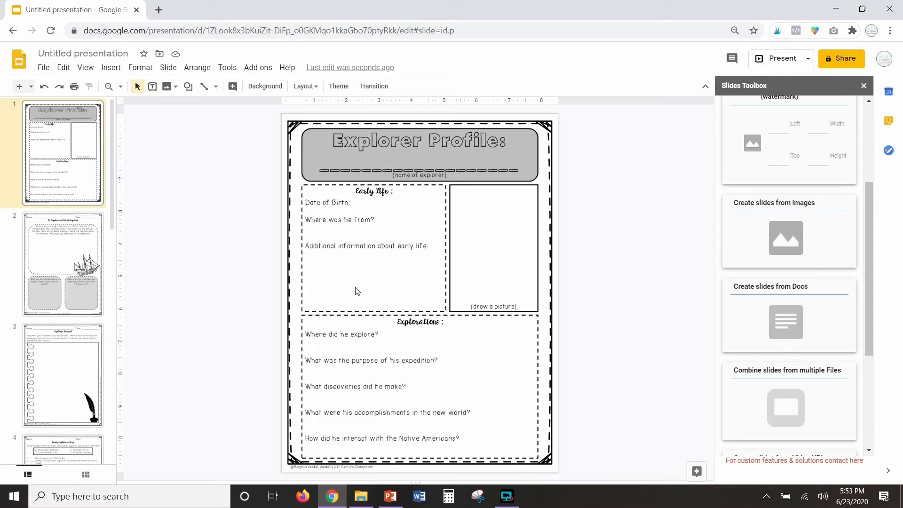
Step: Add a bold 22-point text box reading Jacques Cartier over the explorer name line
{"action": "left_click", "coordinate": [153, 85]}
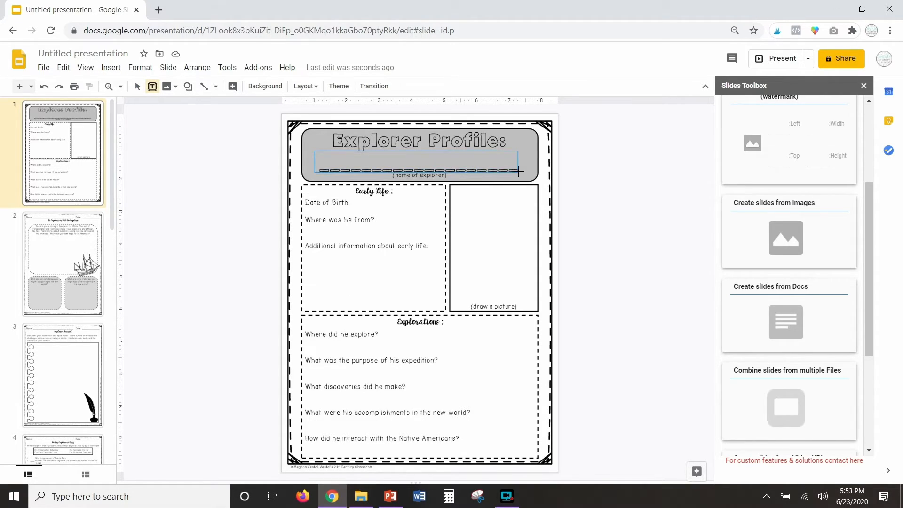
{"action": "left_click", "coordinate": [418, 159]}
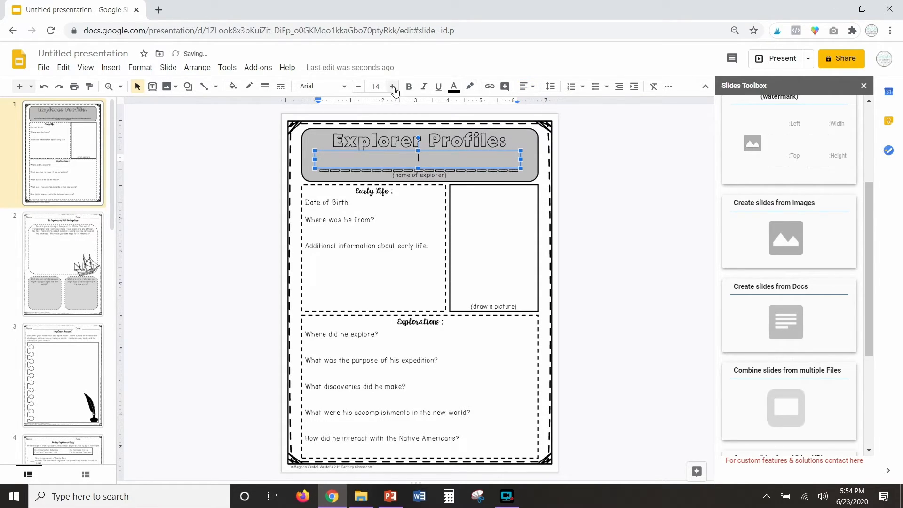
{"action": "left_click", "coordinate": [393, 87]}
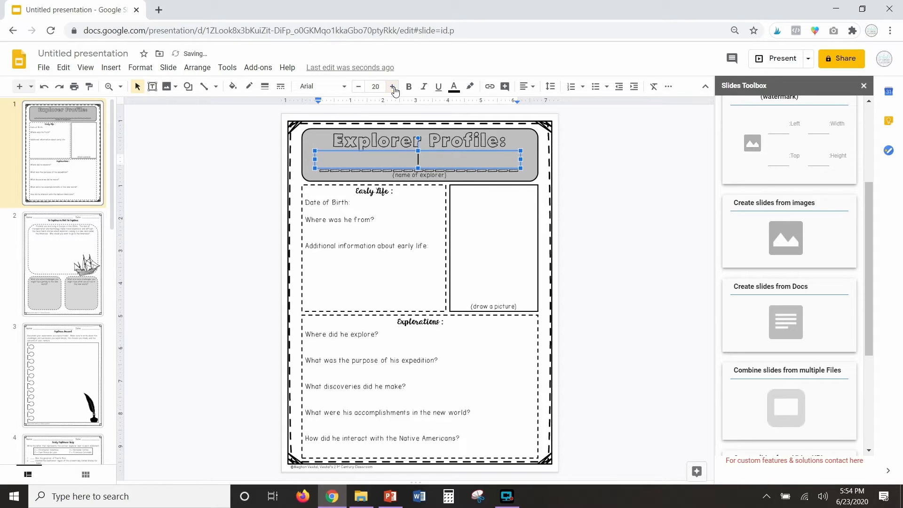
{"action": "left_click", "coordinate": [392, 86]}
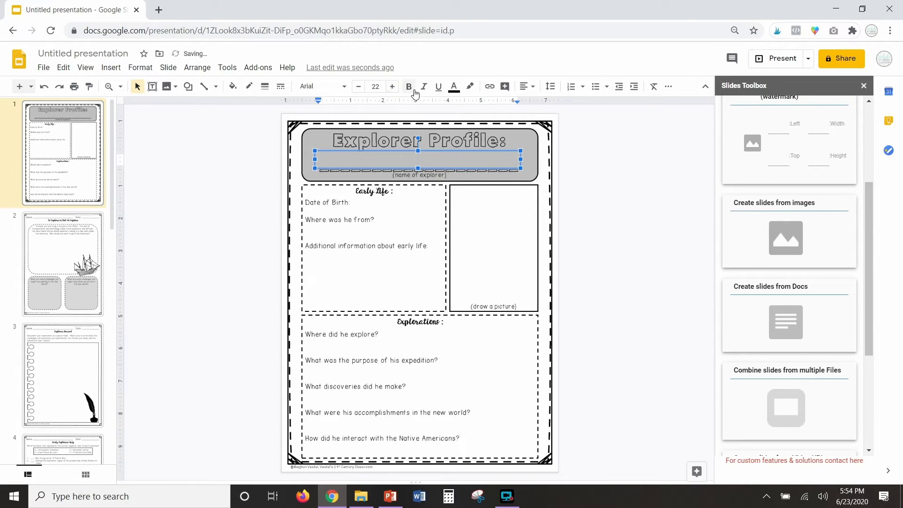
{"action": "left_click", "coordinate": [408, 86]}
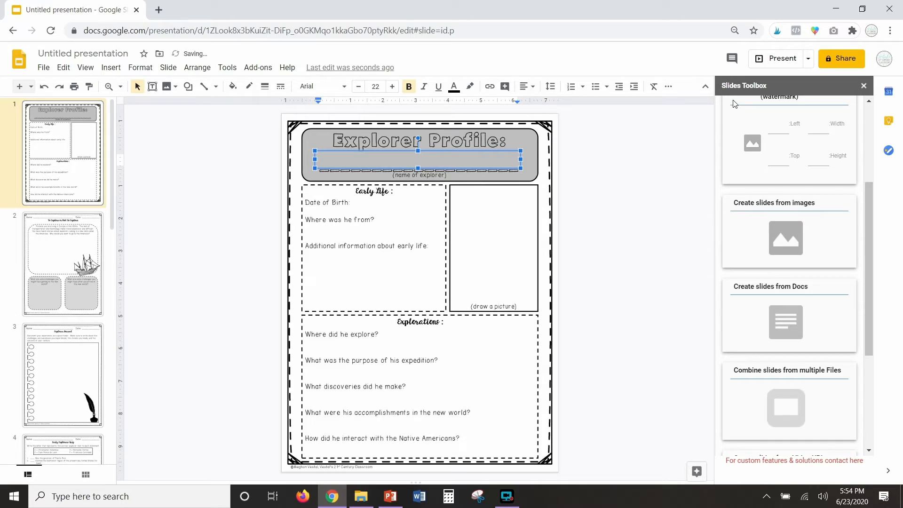
{"action": "type", "text": "Jacques"}
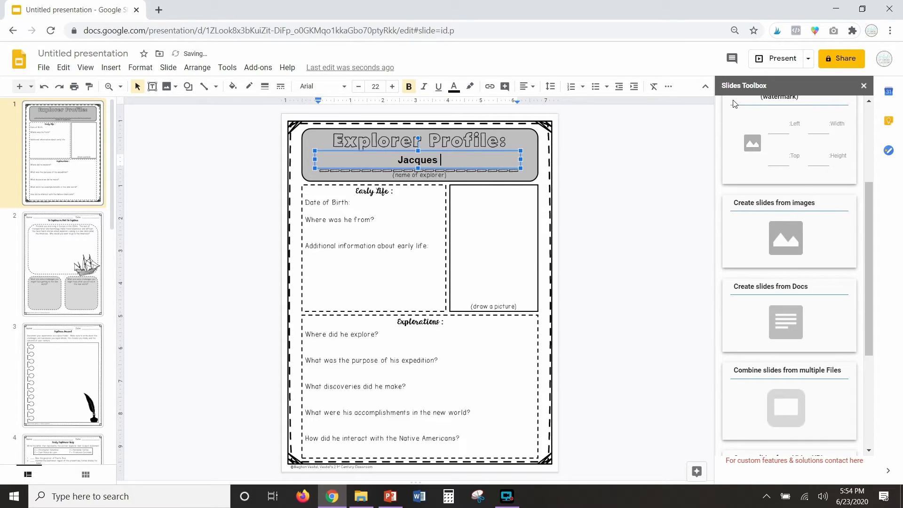
{"action": "type", "text": "Cartier"}
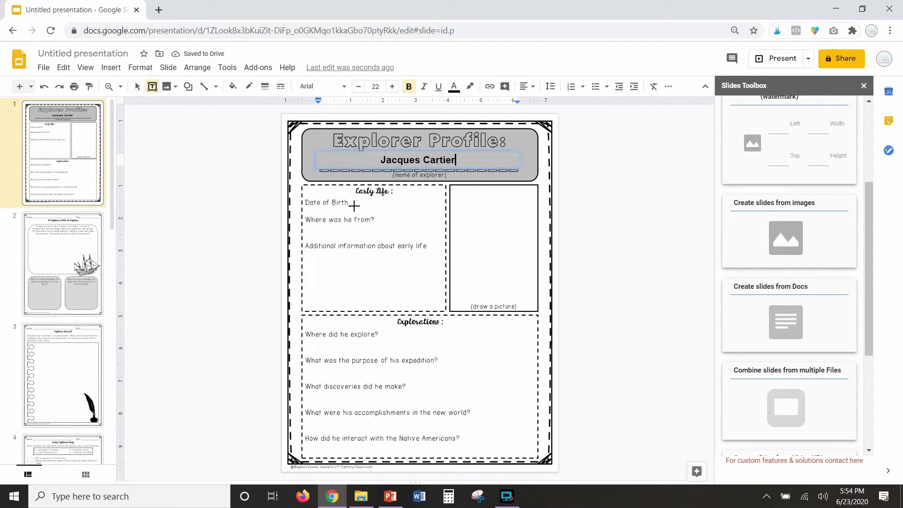
Step: Draw a text box below Additional information, then deselect the unwanted boxes
{"action": "left_click", "coordinate": [394, 206]}
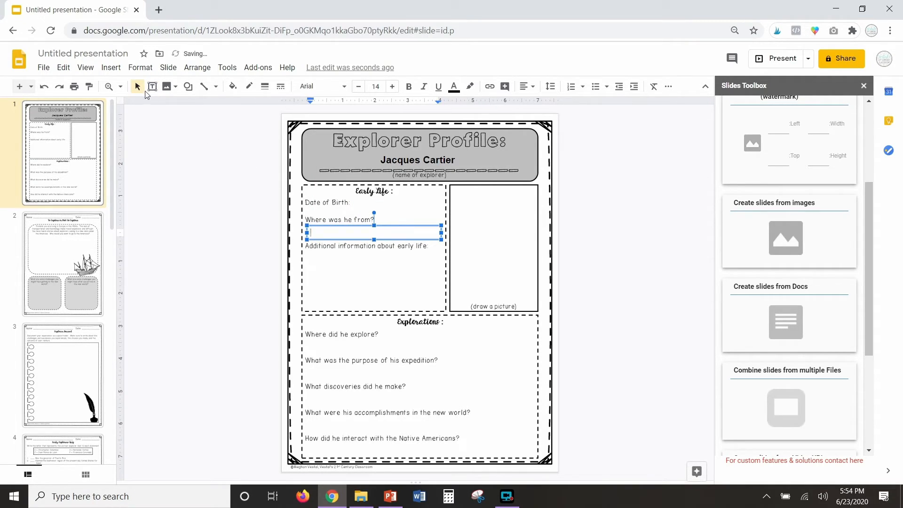
{"action": "left_click_drag", "start_coordinate": [308, 255], "coordinate": [401, 288]}
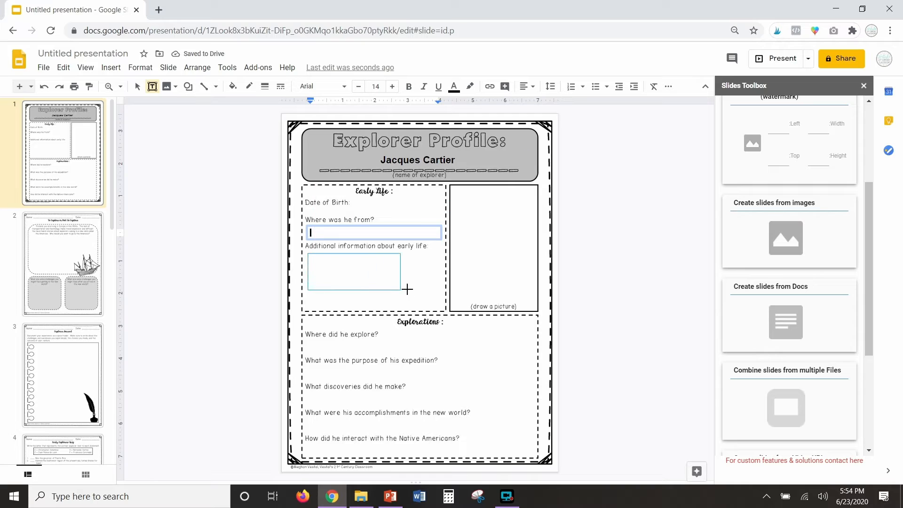
{"action": "left_click", "coordinate": [271, 323]}
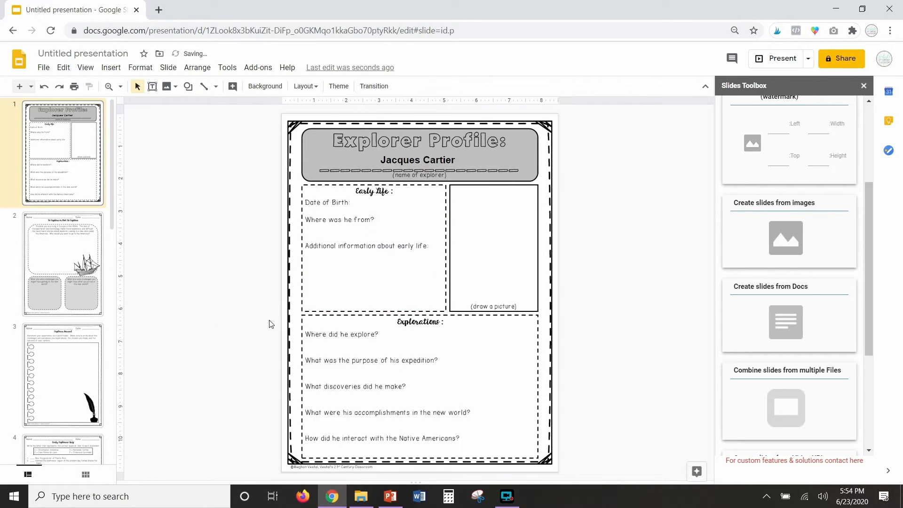
{"action": "mouse_move", "coordinate": [295, 427]}
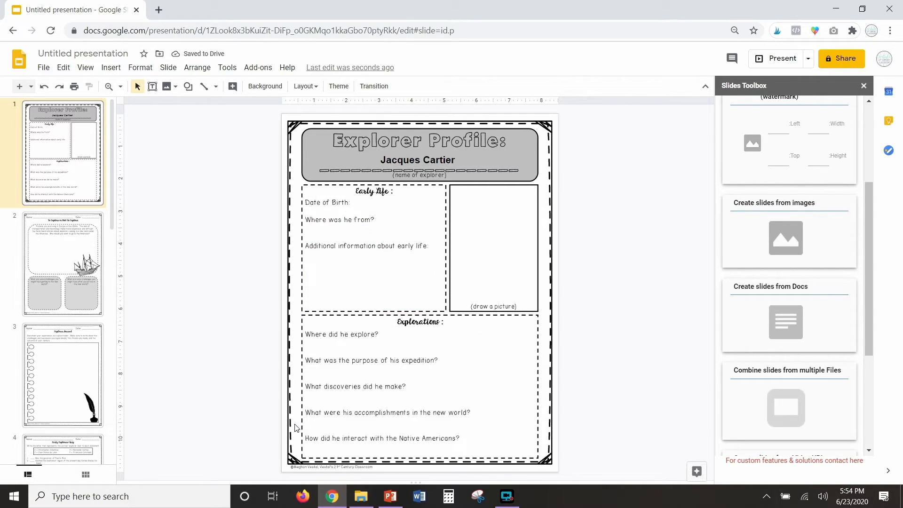
Step: Add an answer box beside Date of Birth reading 10/01/2020
{"action": "left_click", "coordinate": [396, 210]}
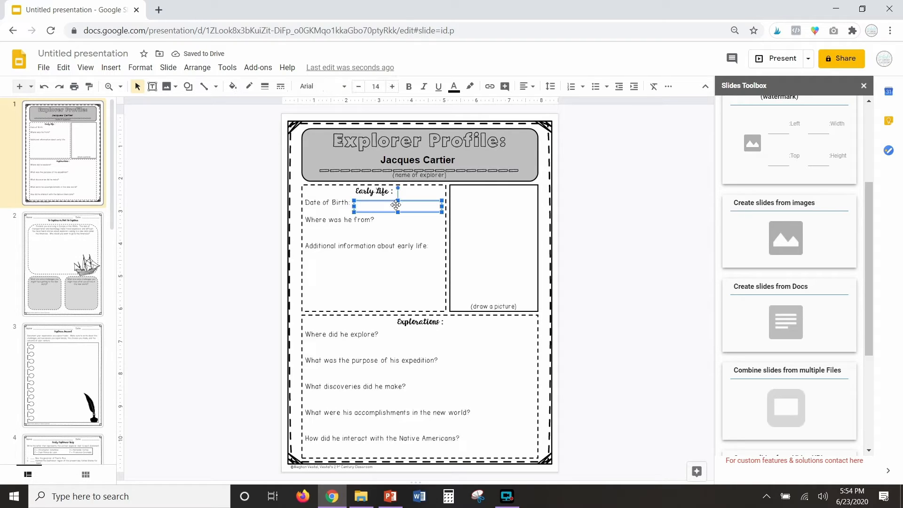
{"action": "type", "text": "10/01/202"}
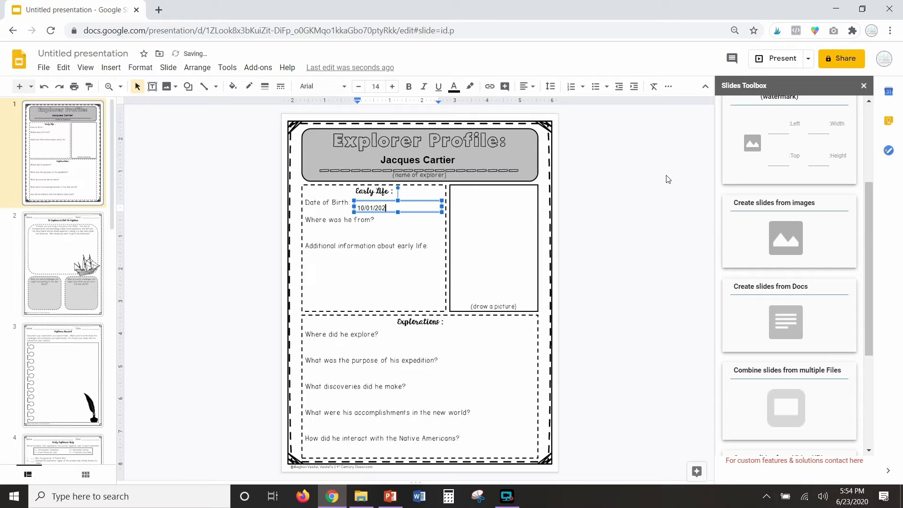
{"action": "type", "text": "0"}
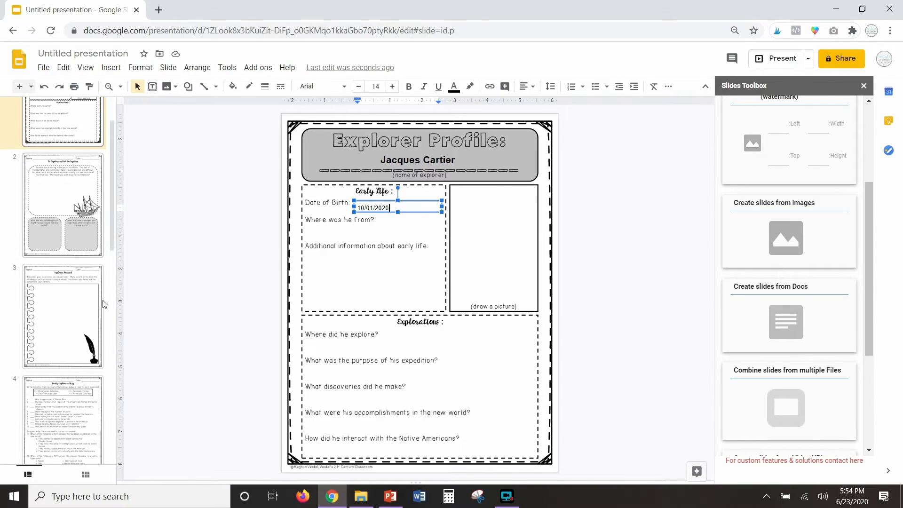
Step: Scroll the filmstrip to the explorers quiz slide with questions 13-18 and start a shape
{"action": "scroll", "scroll_direction": "down", "scroll_amount": 3}
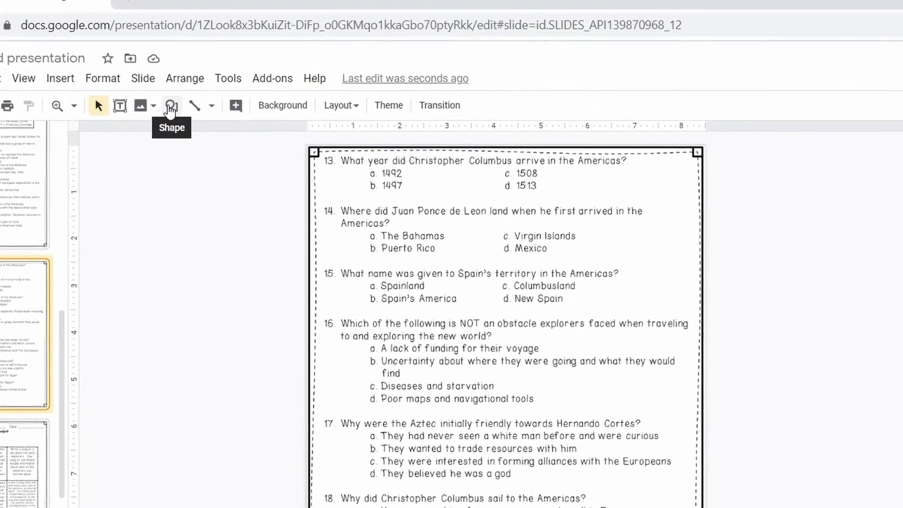
{"action": "left_click", "coordinate": [171, 104]}
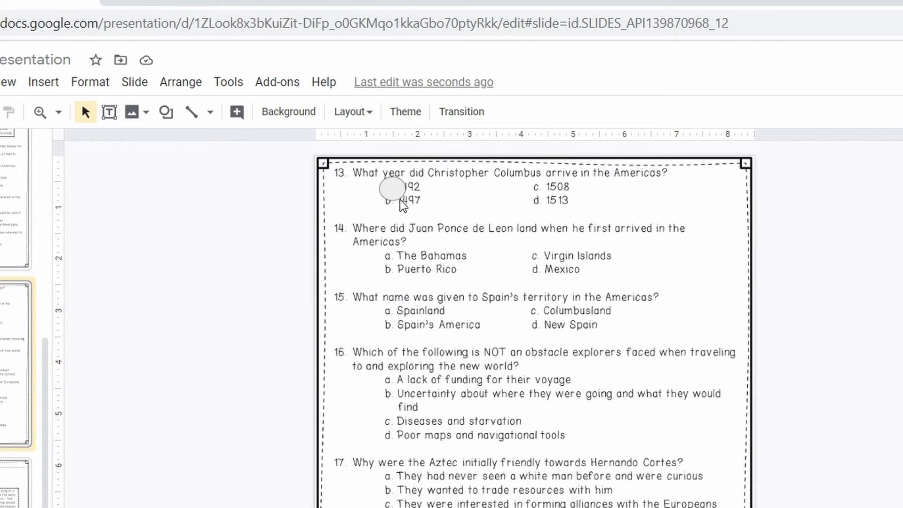
{"action": "mouse_move", "coordinate": [398, 214]}
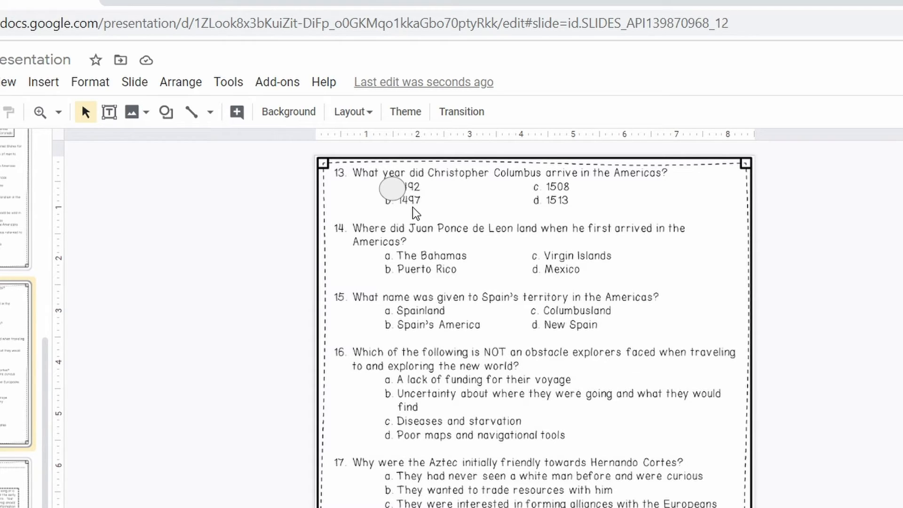
{"action": "mouse_move", "coordinate": [406, 210]}
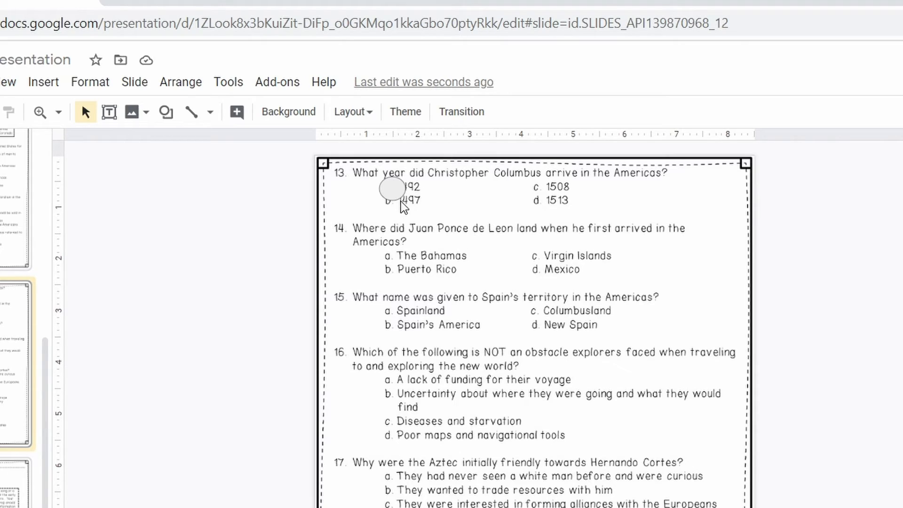
{"action": "mouse_move", "coordinate": [493, 241]}
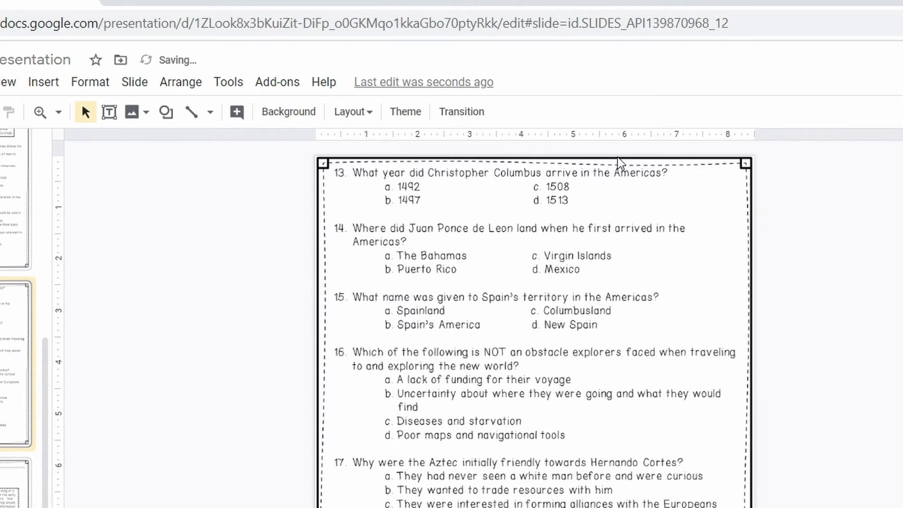
Step: Place a right arrow just left of answer a, 1492, in question 13
{"action": "left_click", "coordinate": [167, 112]}
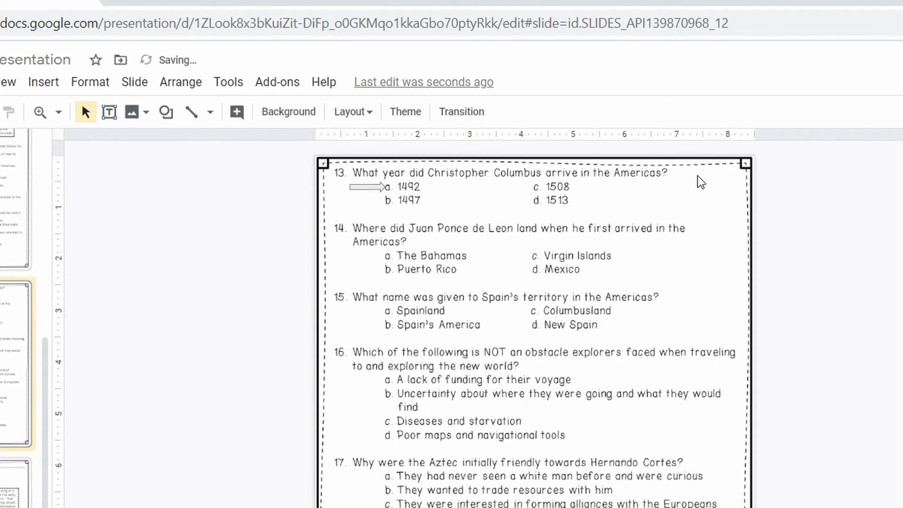
{"action": "mouse_move", "coordinate": [722, 356]}
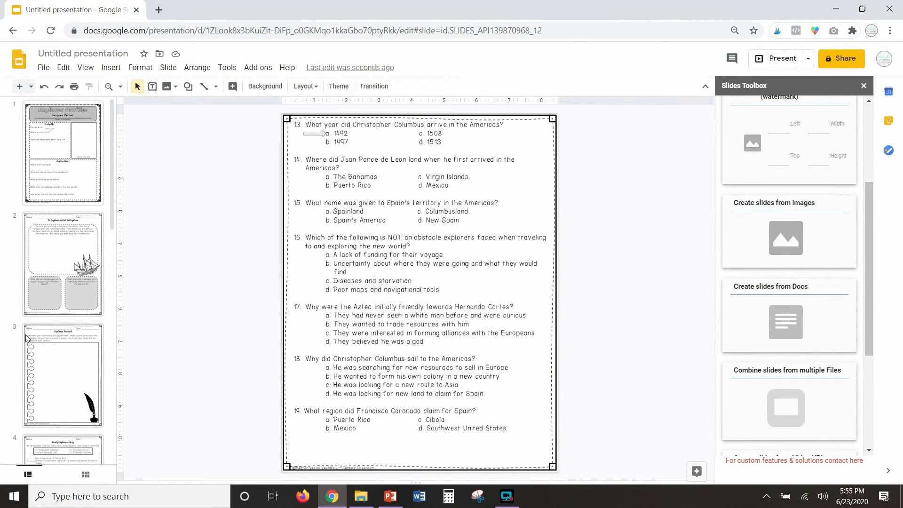
{"action": "mouse_move", "coordinate": [578, 225]}
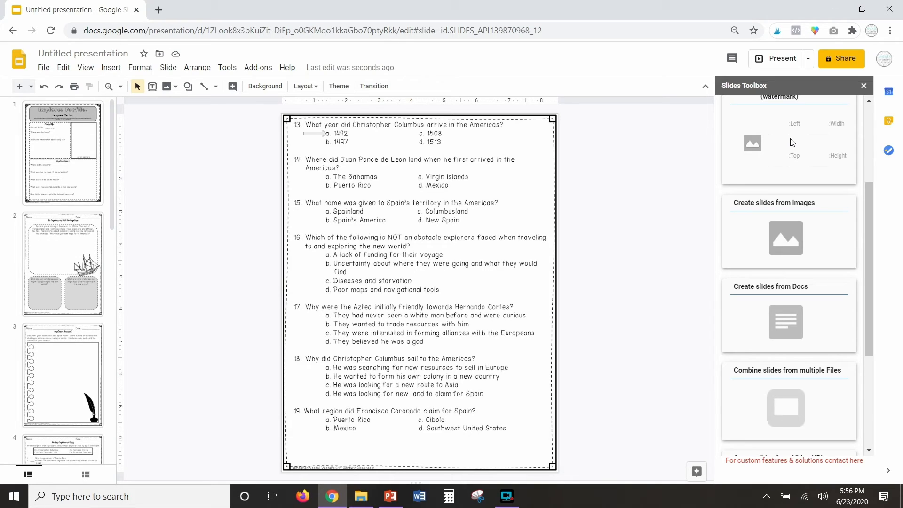
{"action": "mouse_move", "coordinate": [429, 163]}
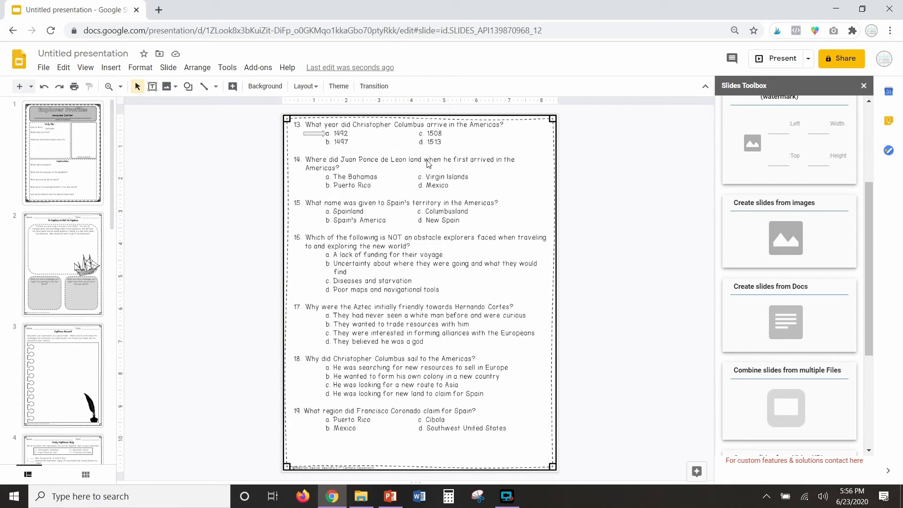